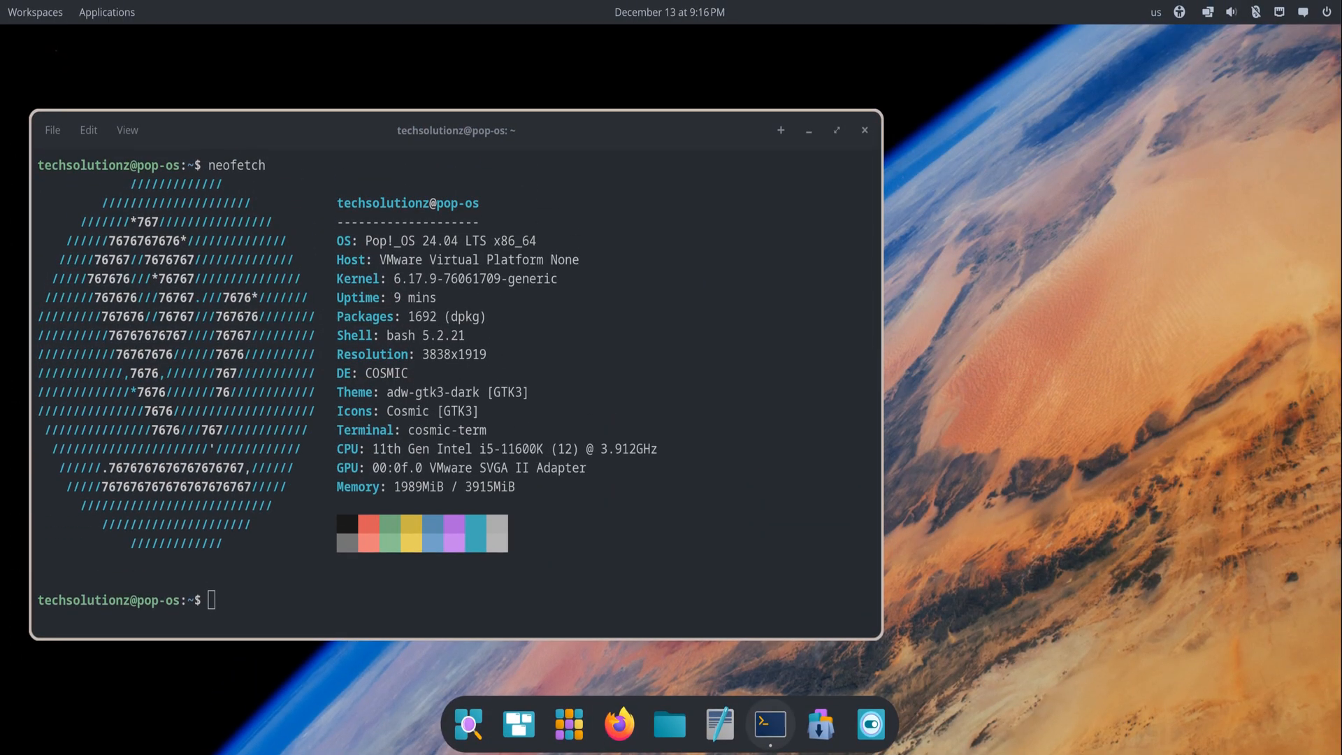
mouse_move(743, 334)
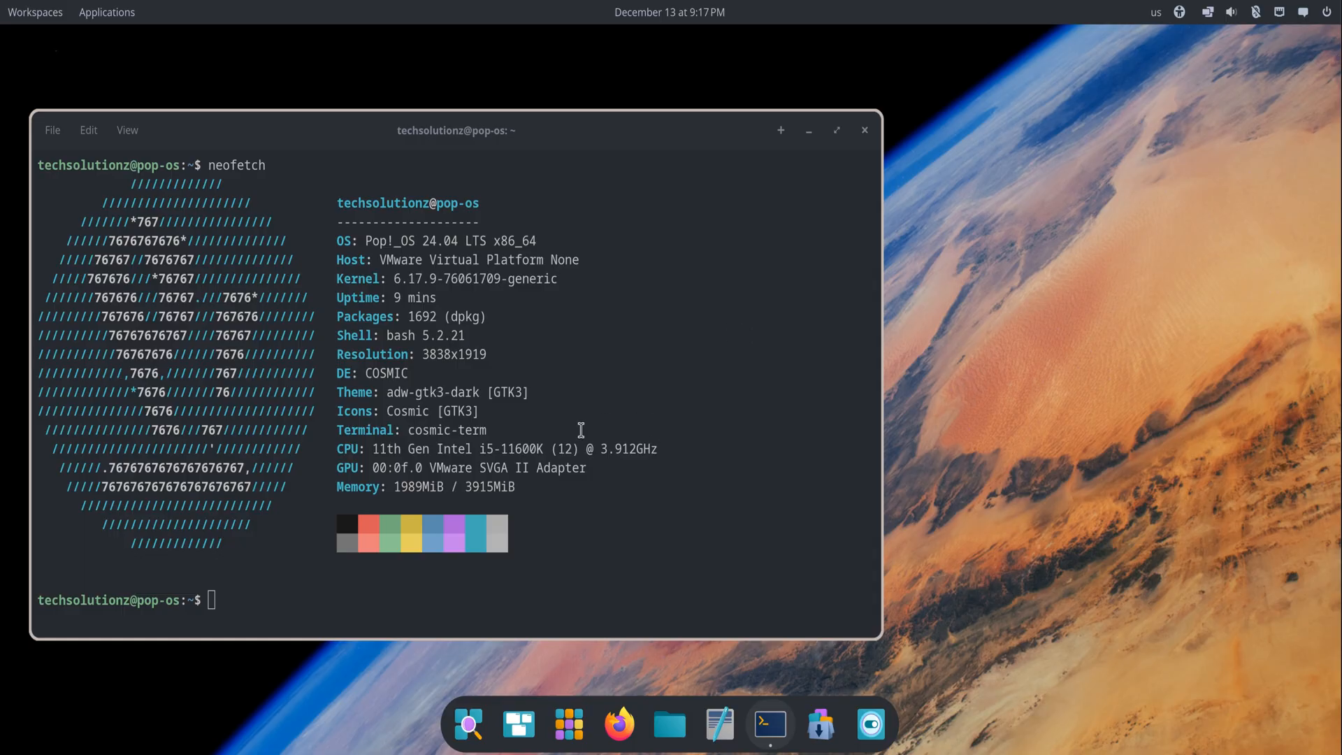
Select the word COSMIC, then briefly open and dismiss the App Library.
double_click(385, 373)
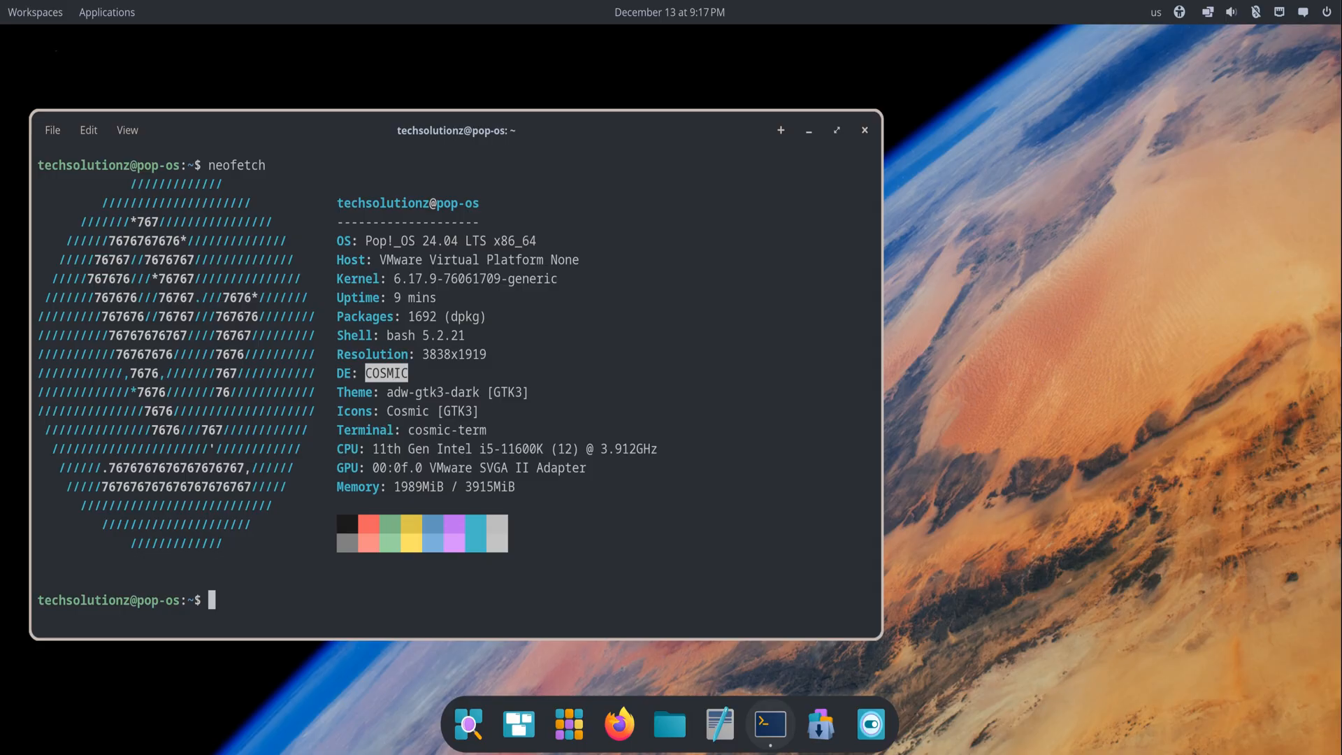
mouse_move(906, 583)
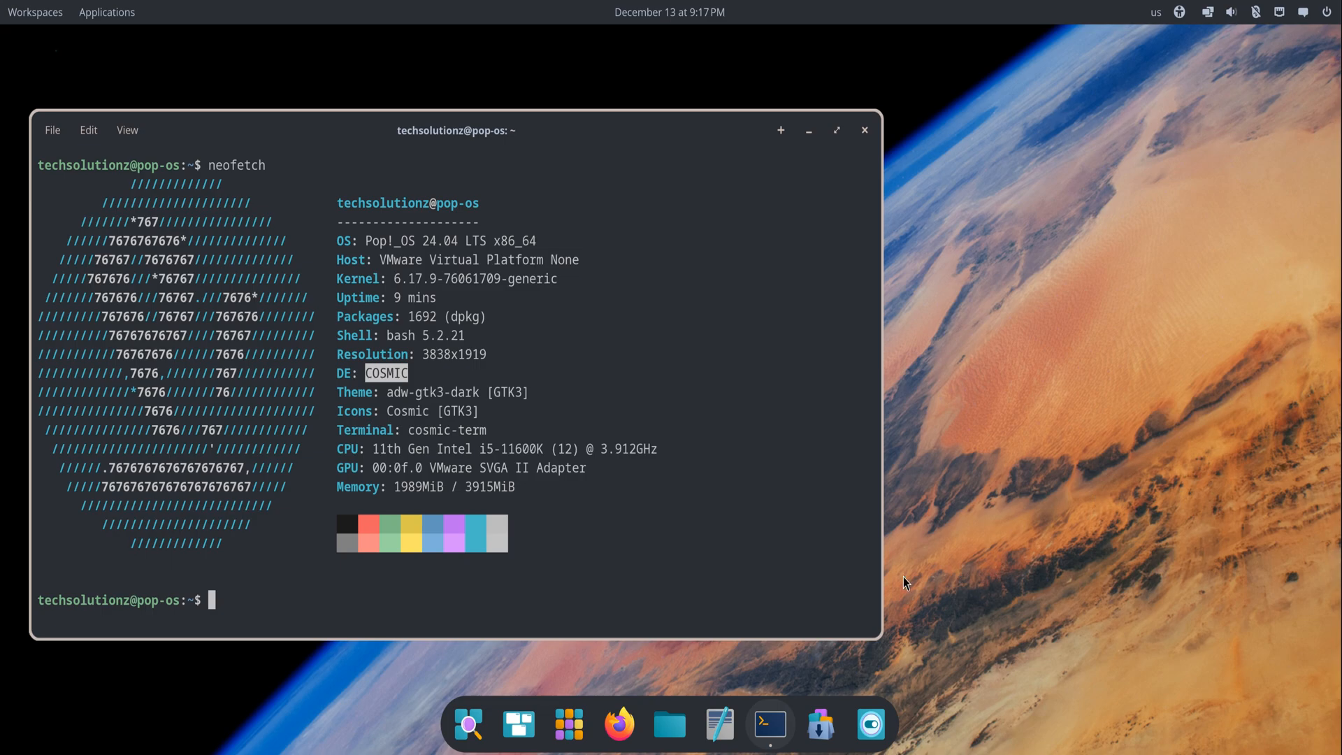
left_click(567, 724)
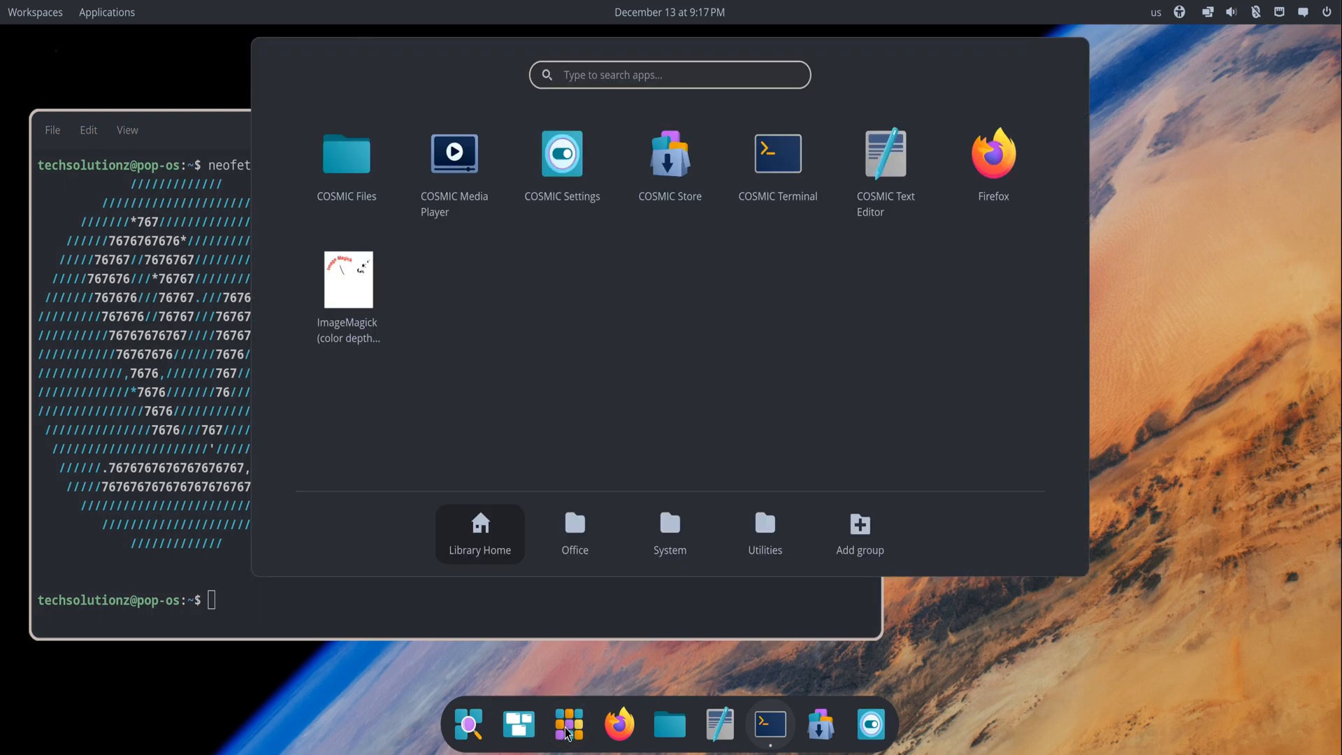
left_click(670, 529)
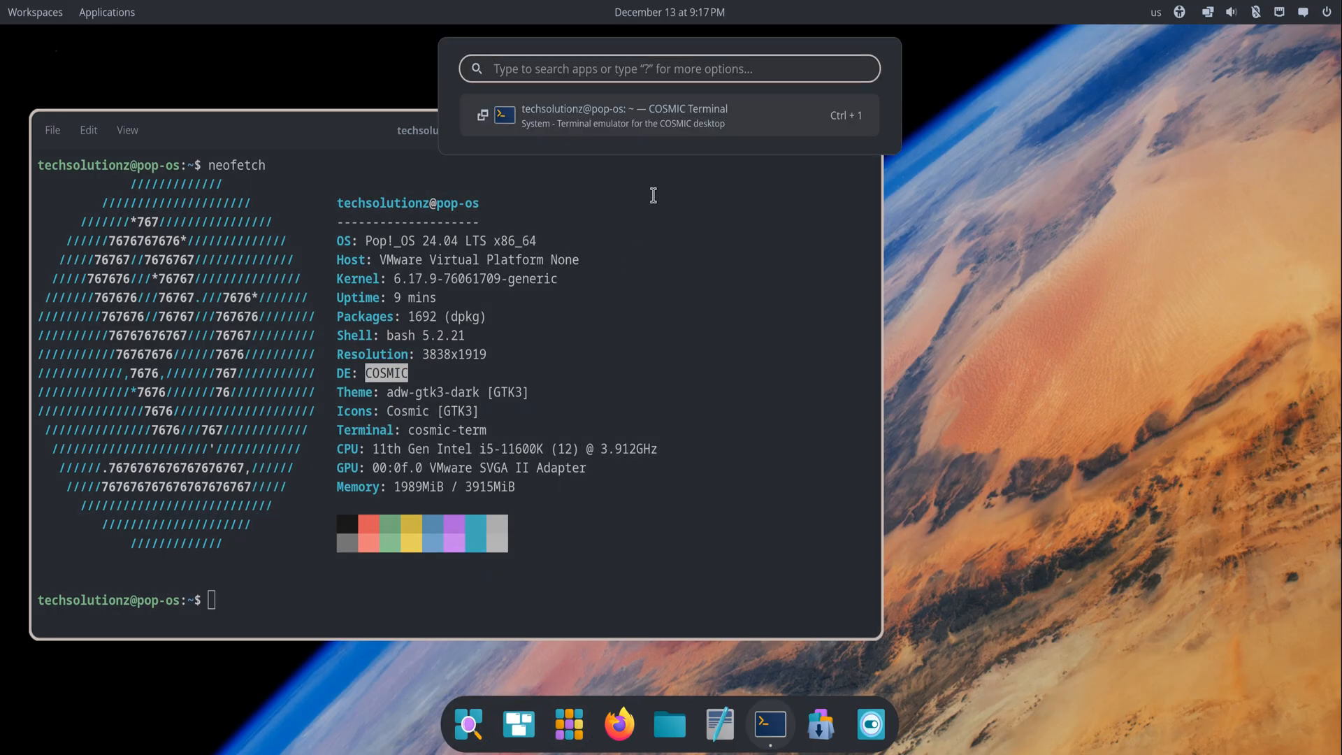
Search for the terminal, tile it across the top, and open Files beside it.
type("f")
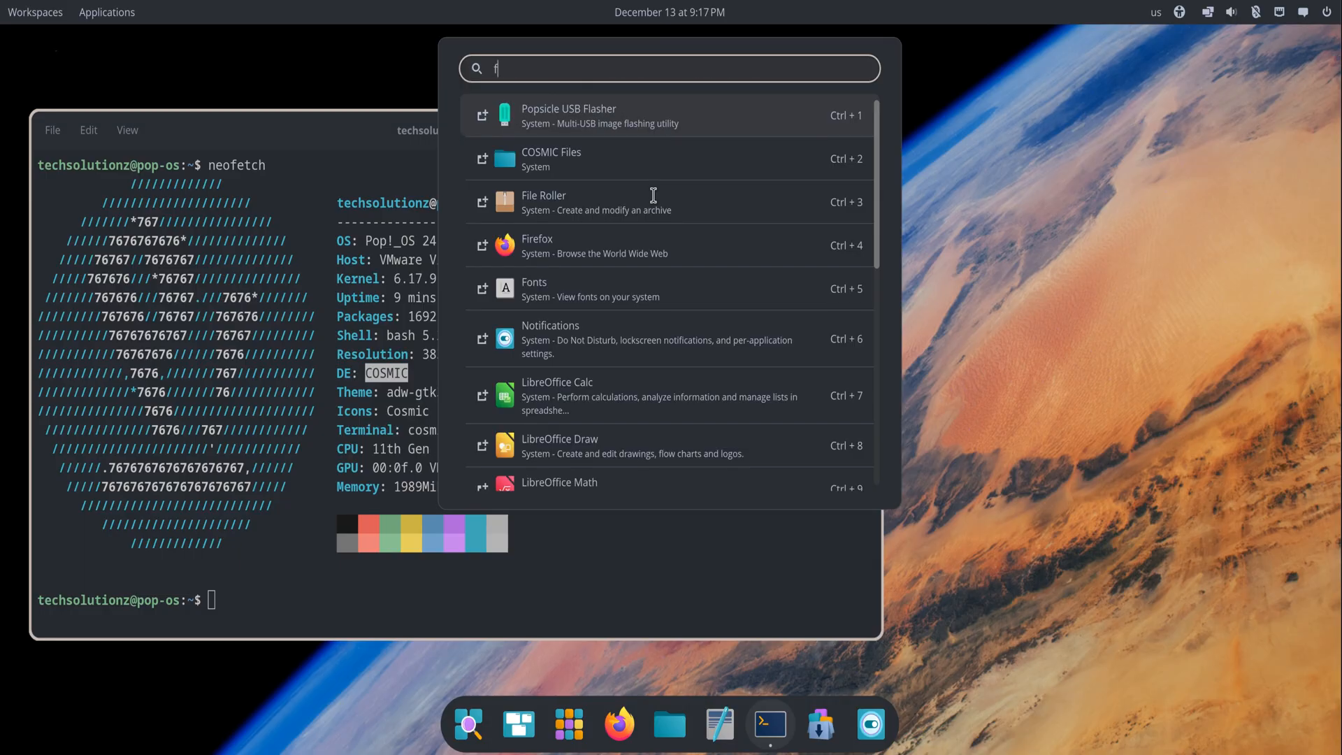
type("d")
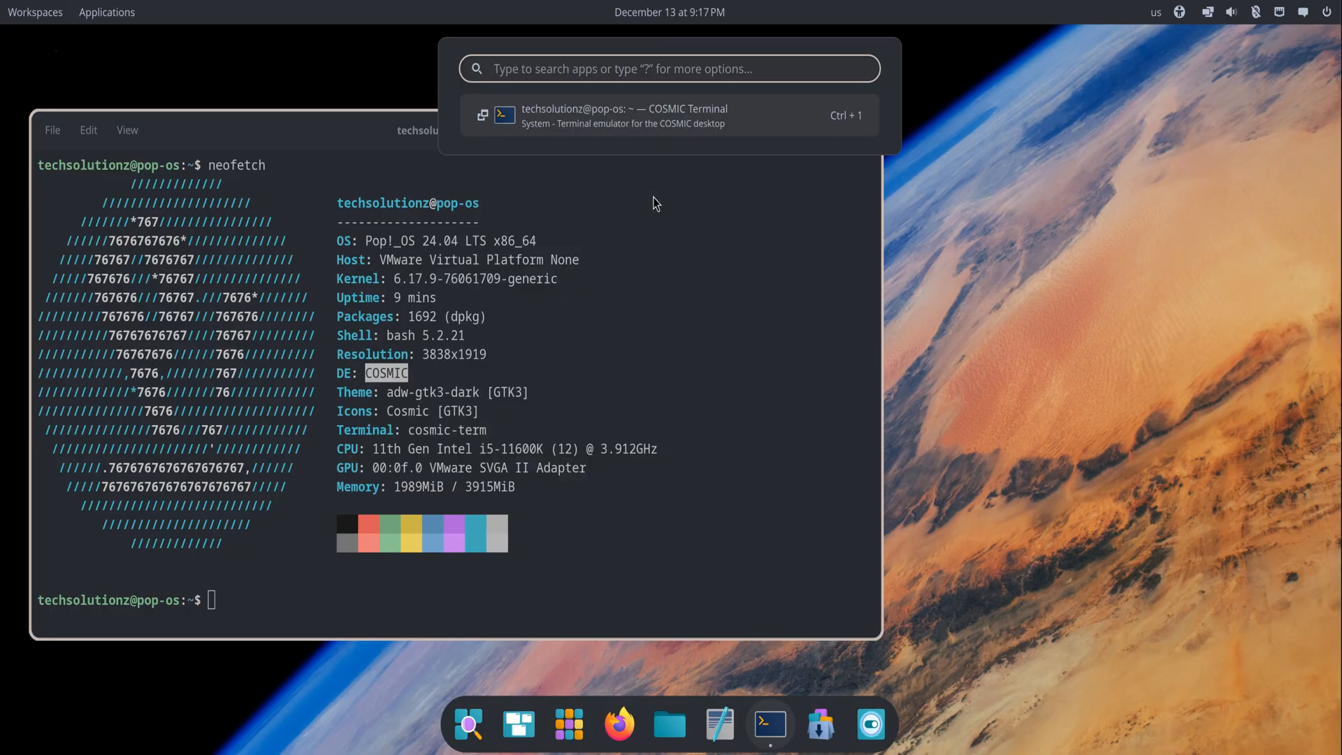
type("c")
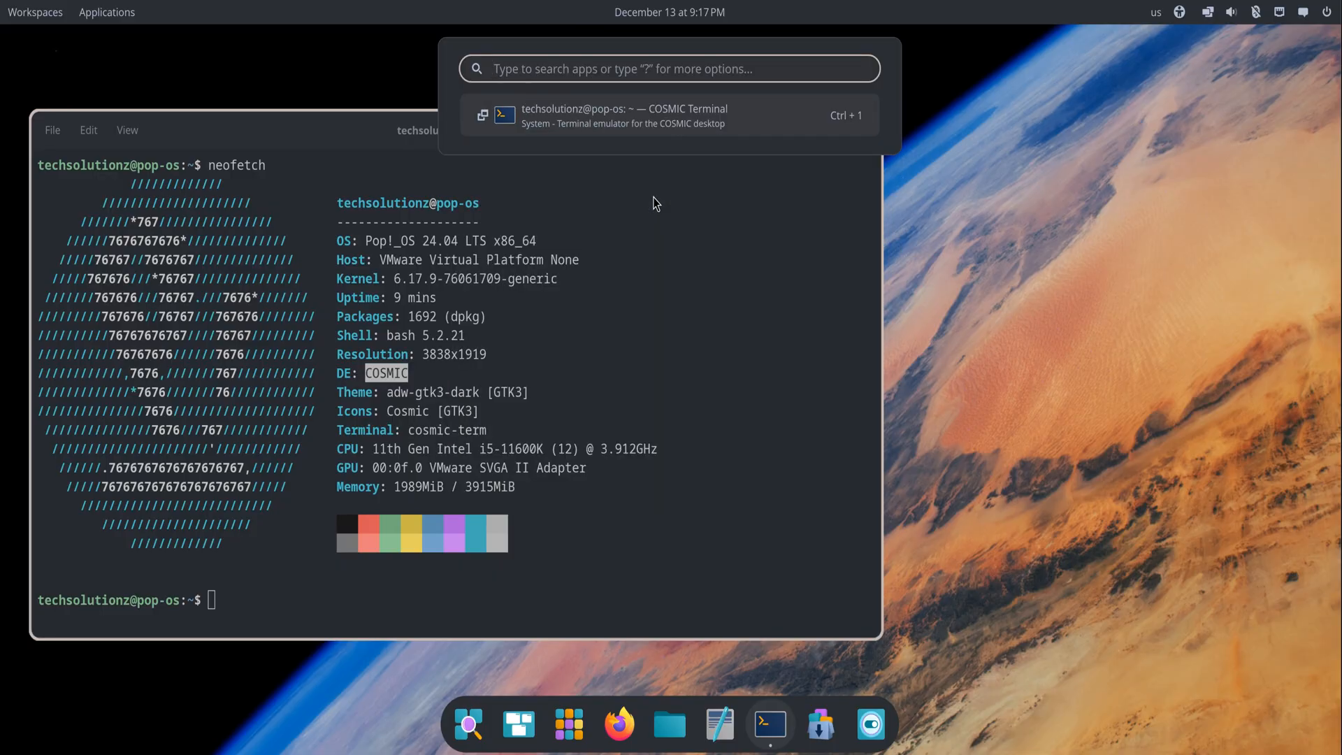
type("termon")
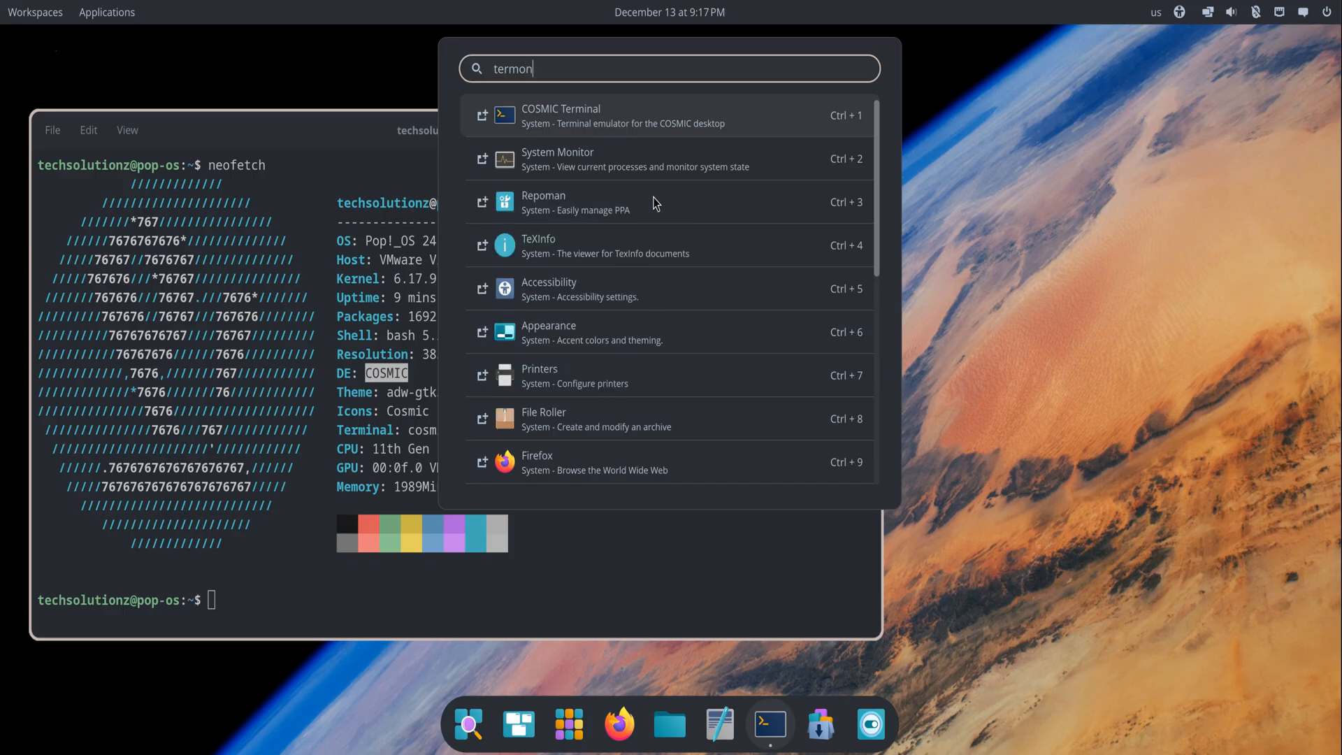
key("Backspace")
type("inal")
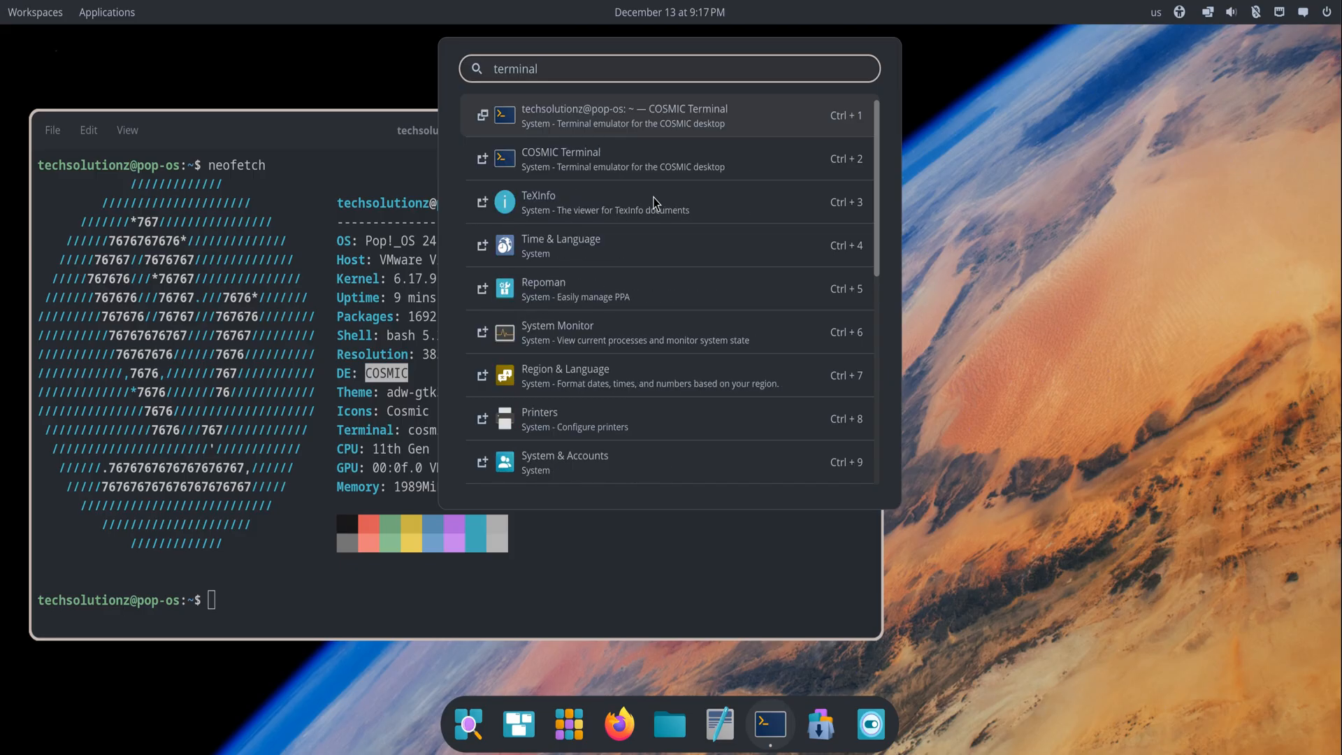
key("BackSpace")
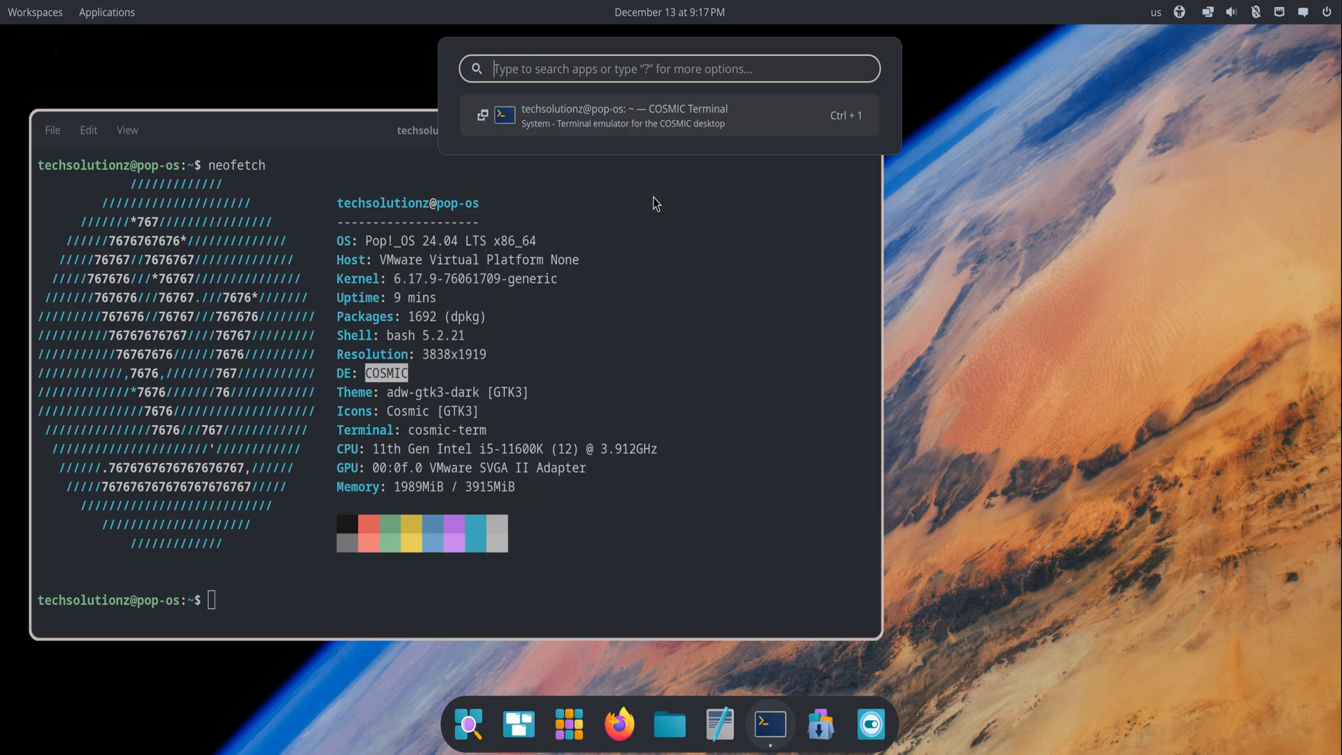
mouse_move(771, 126)
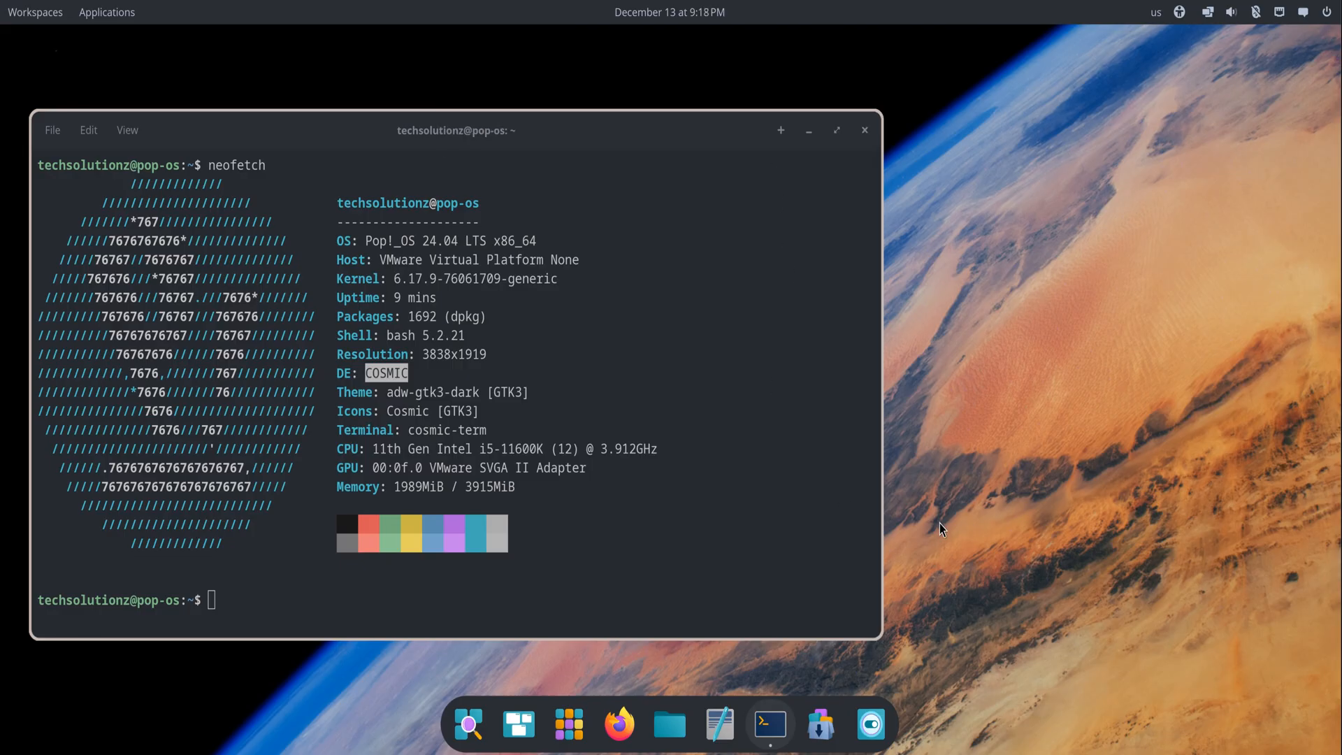
mouse_move(587, 138)
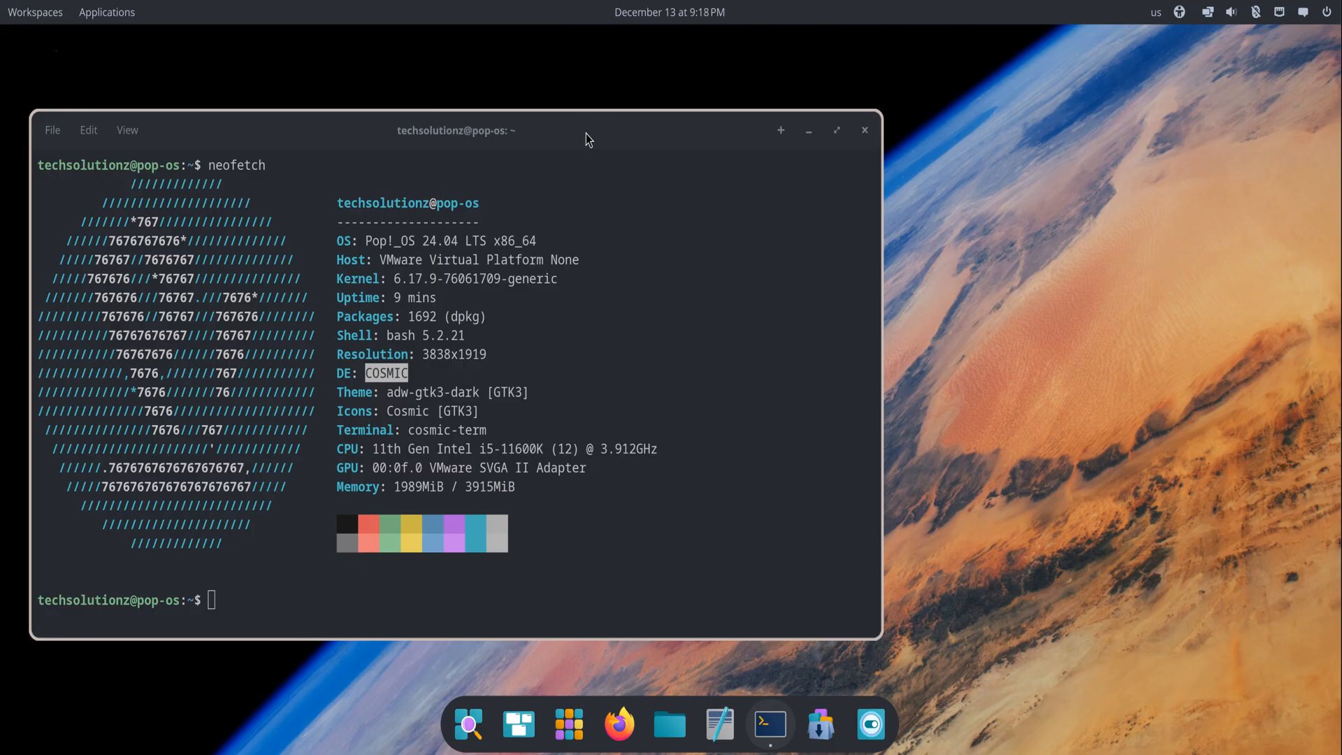
left_click_drag(587, 130, 952, 62)
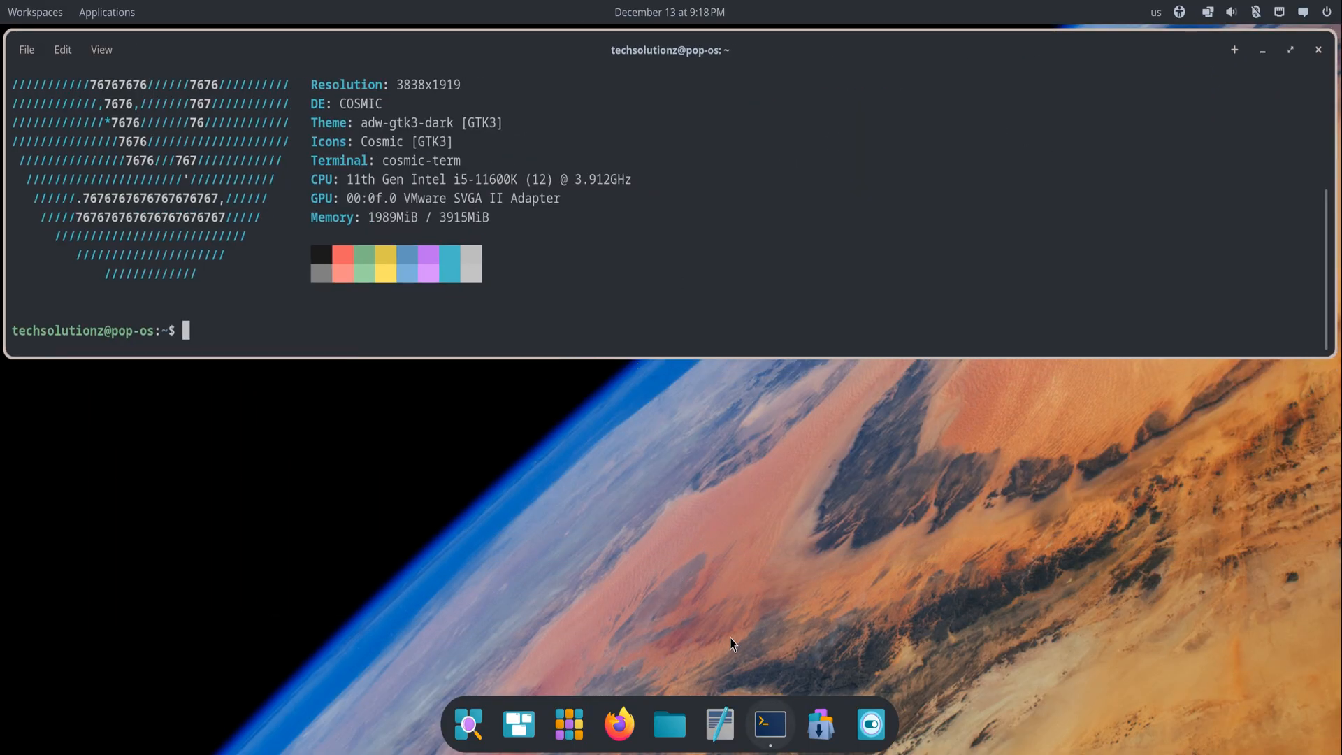
left_click(669, 724)
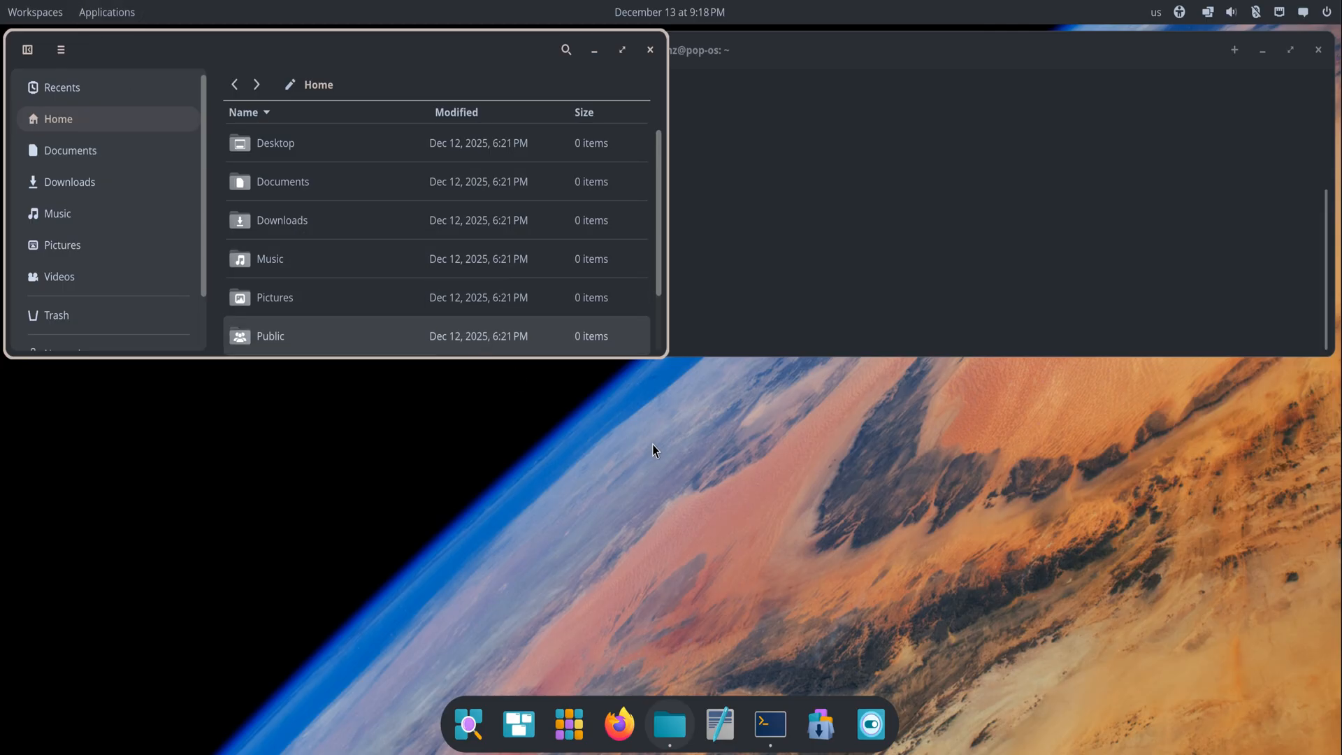
mouse_move(659, 443)
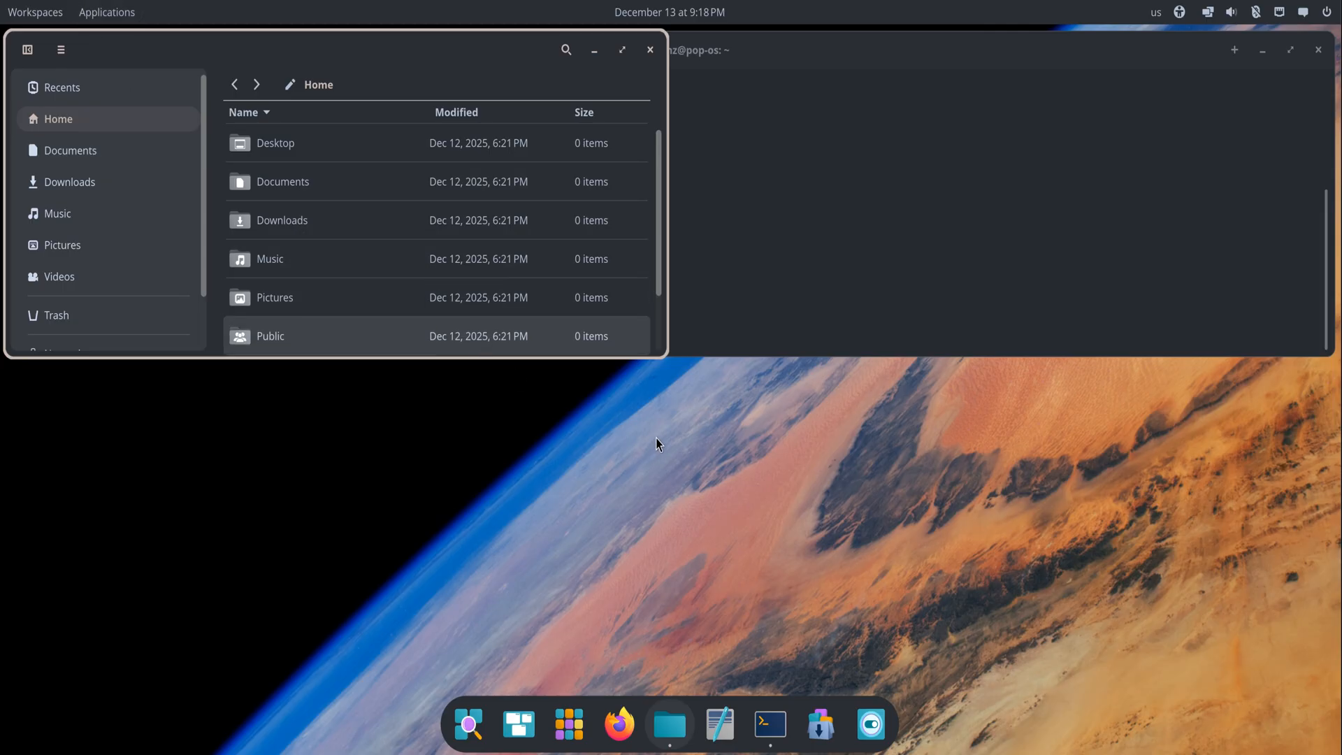
mouse_move(651, 442)
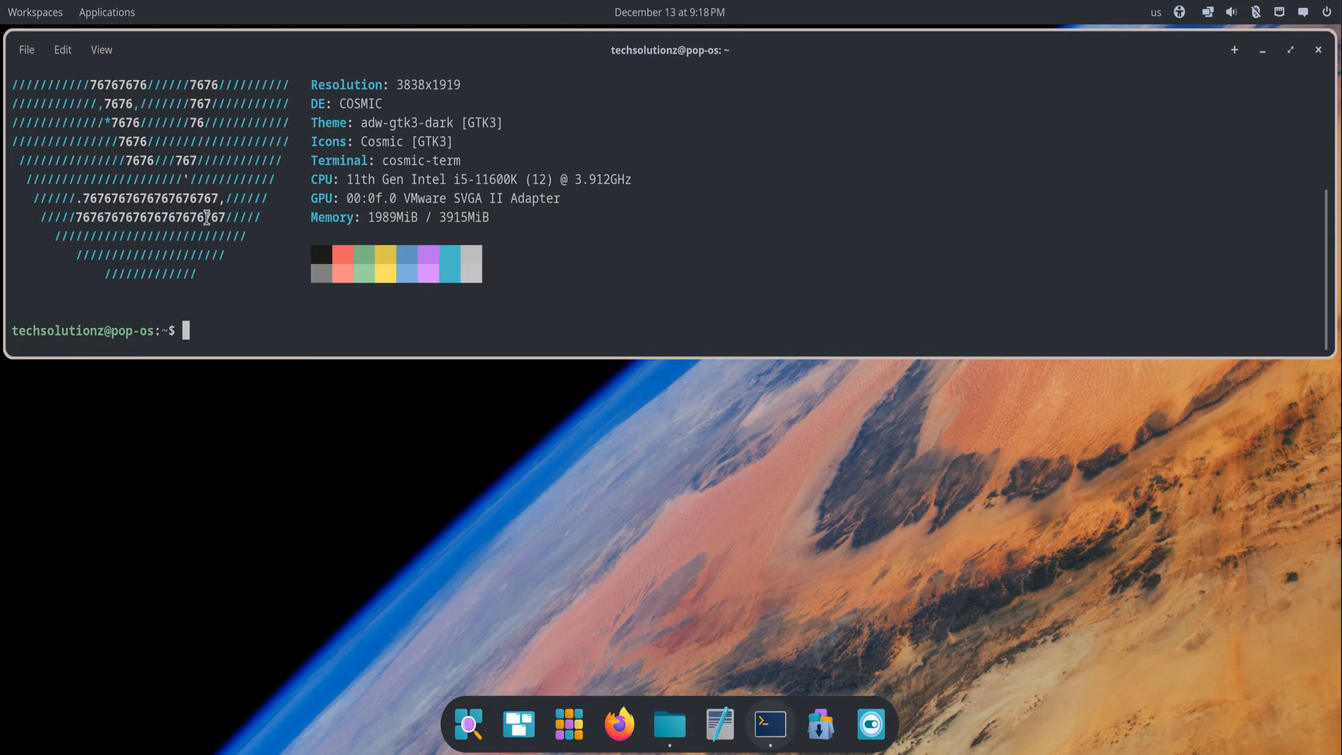
mouse_move(1114, 130)
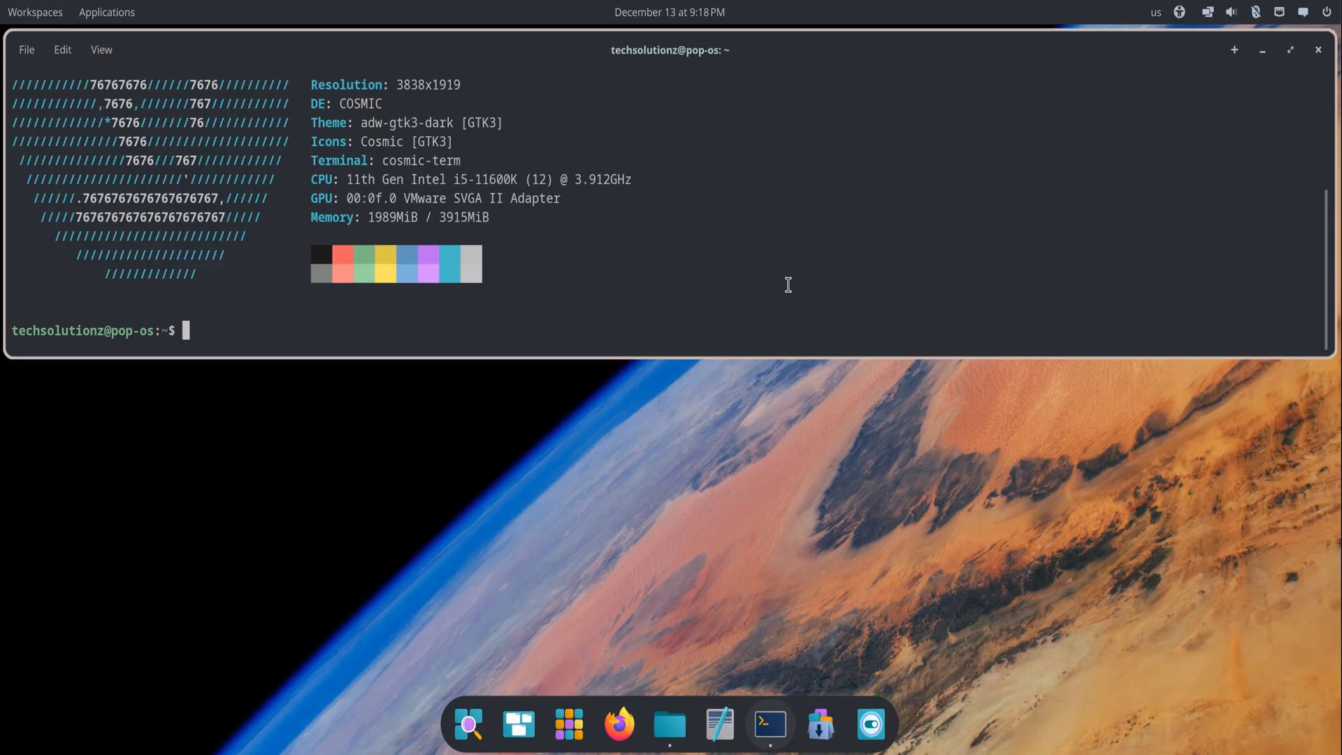
mouse_move(1154, 76)
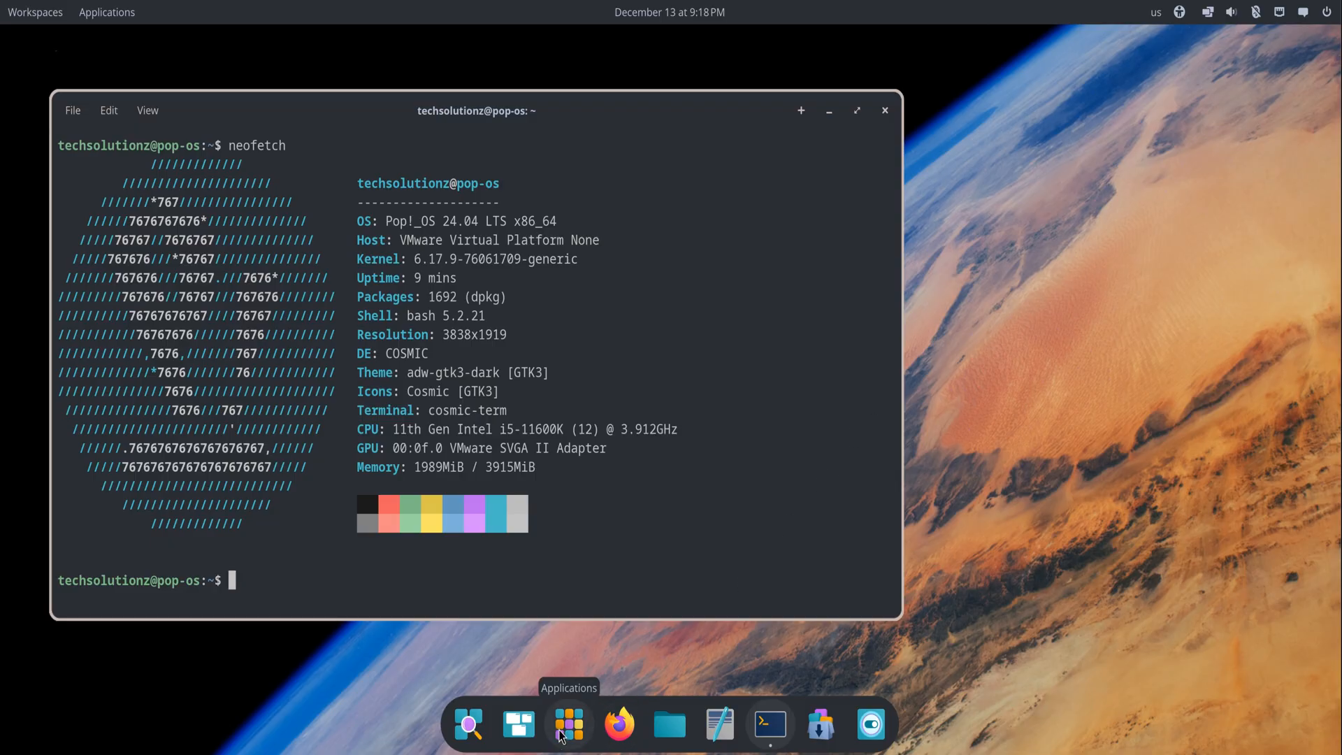
Browse the App Library's Office and Utilities groups, then launch COSMIC Store from all apps.
left_click(567, 724)
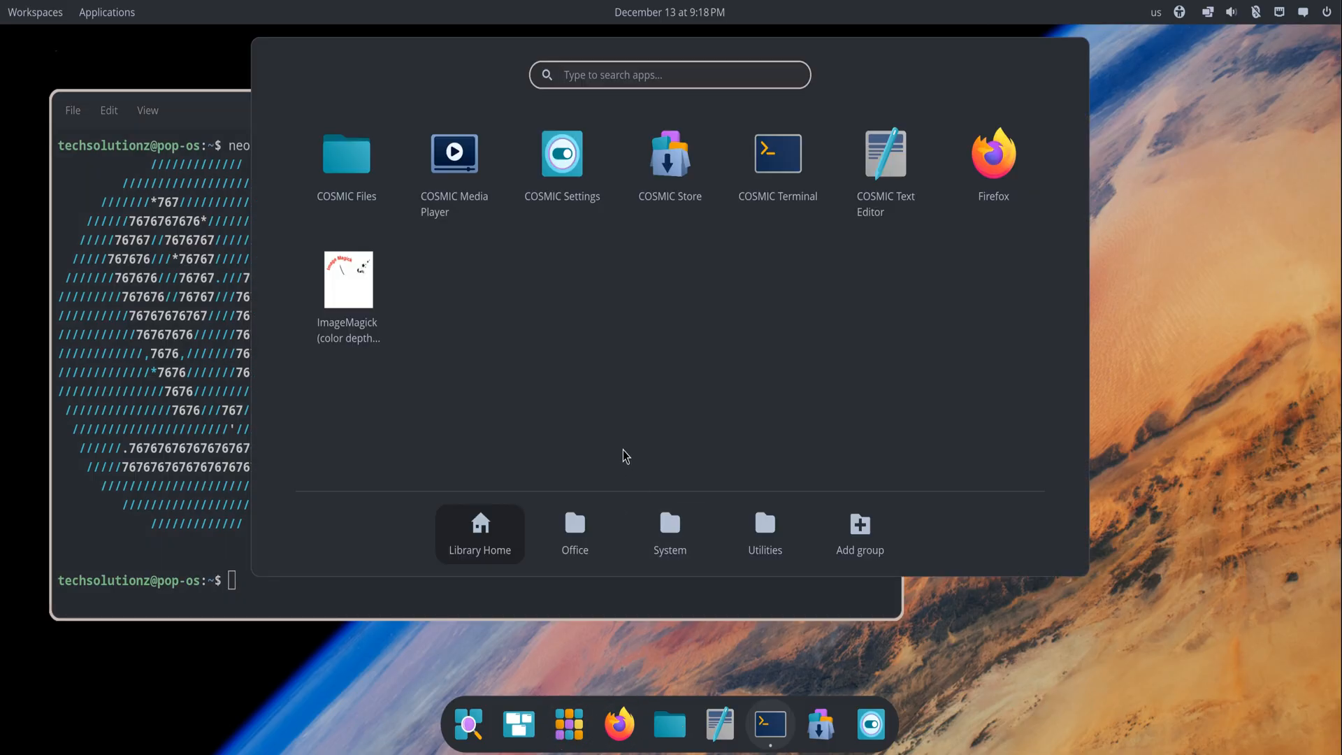
left_click(574, 530)
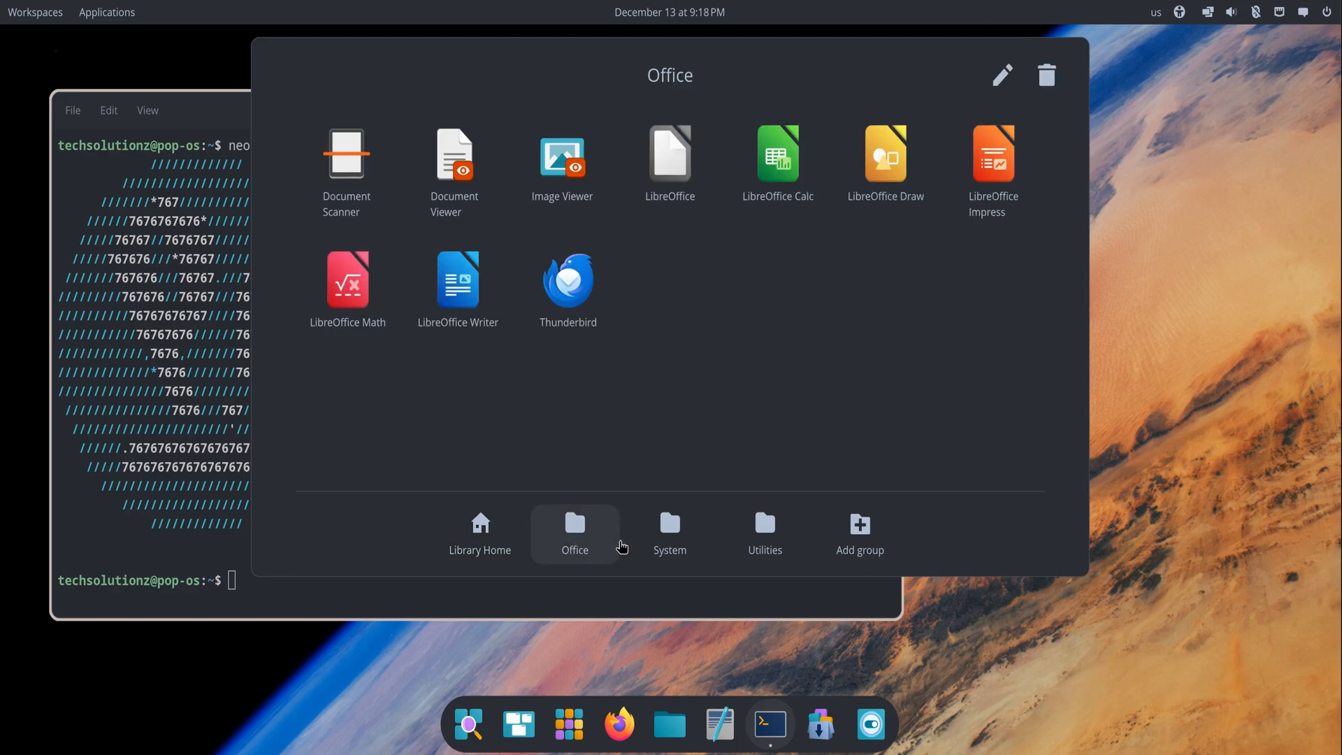
left_click(764, 530)
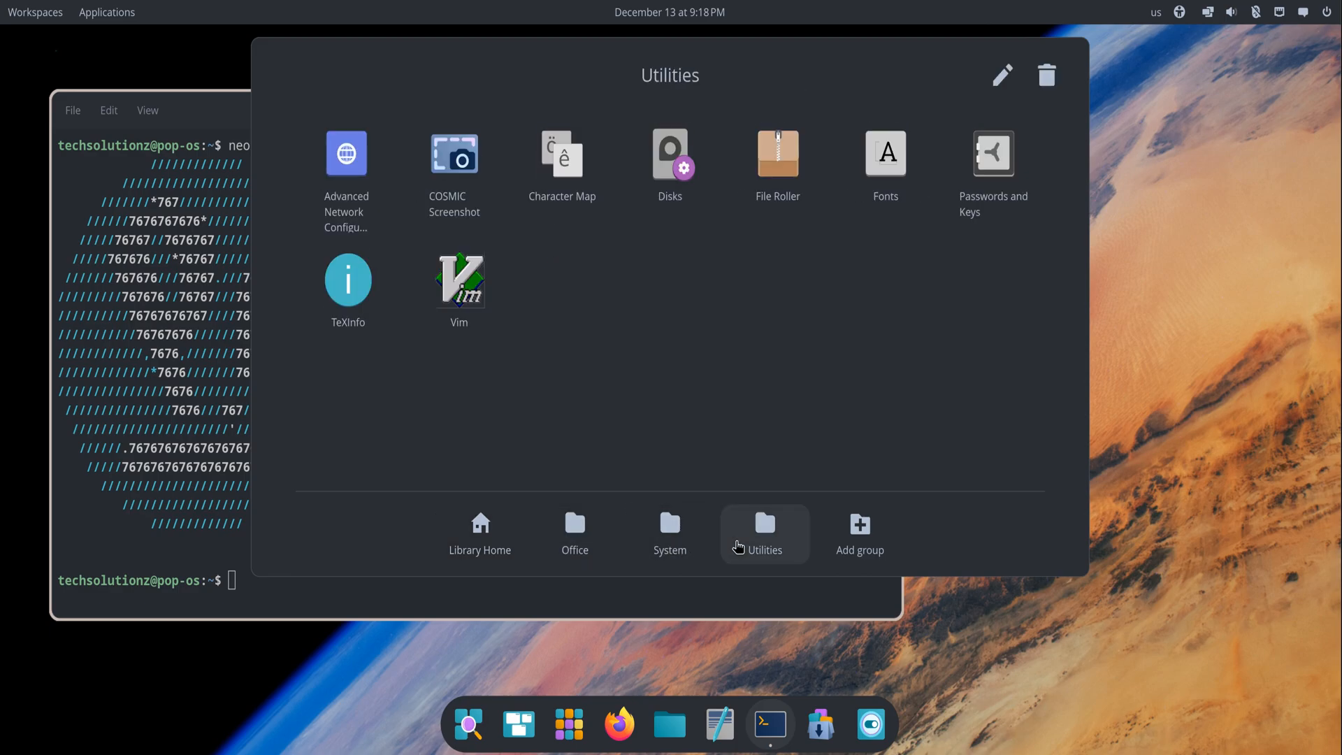
left_click(480, 530)
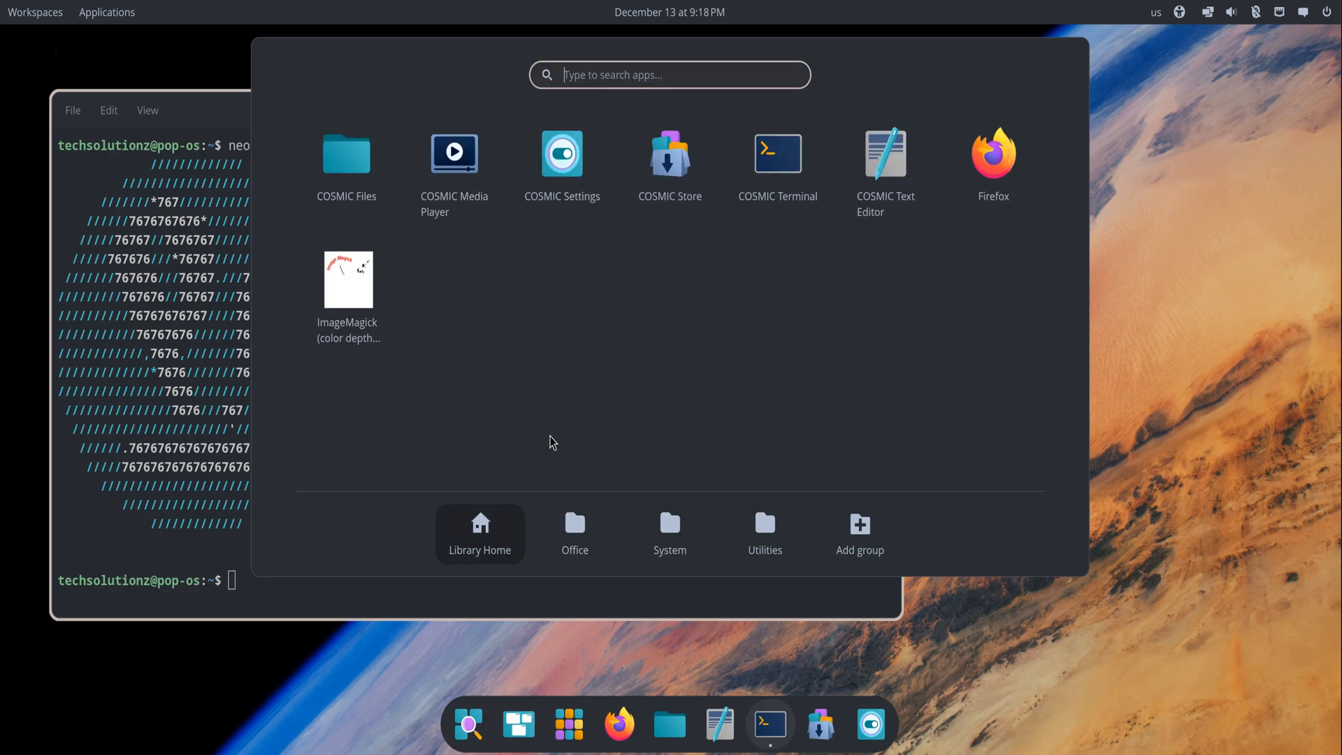
left_click(669, 155)
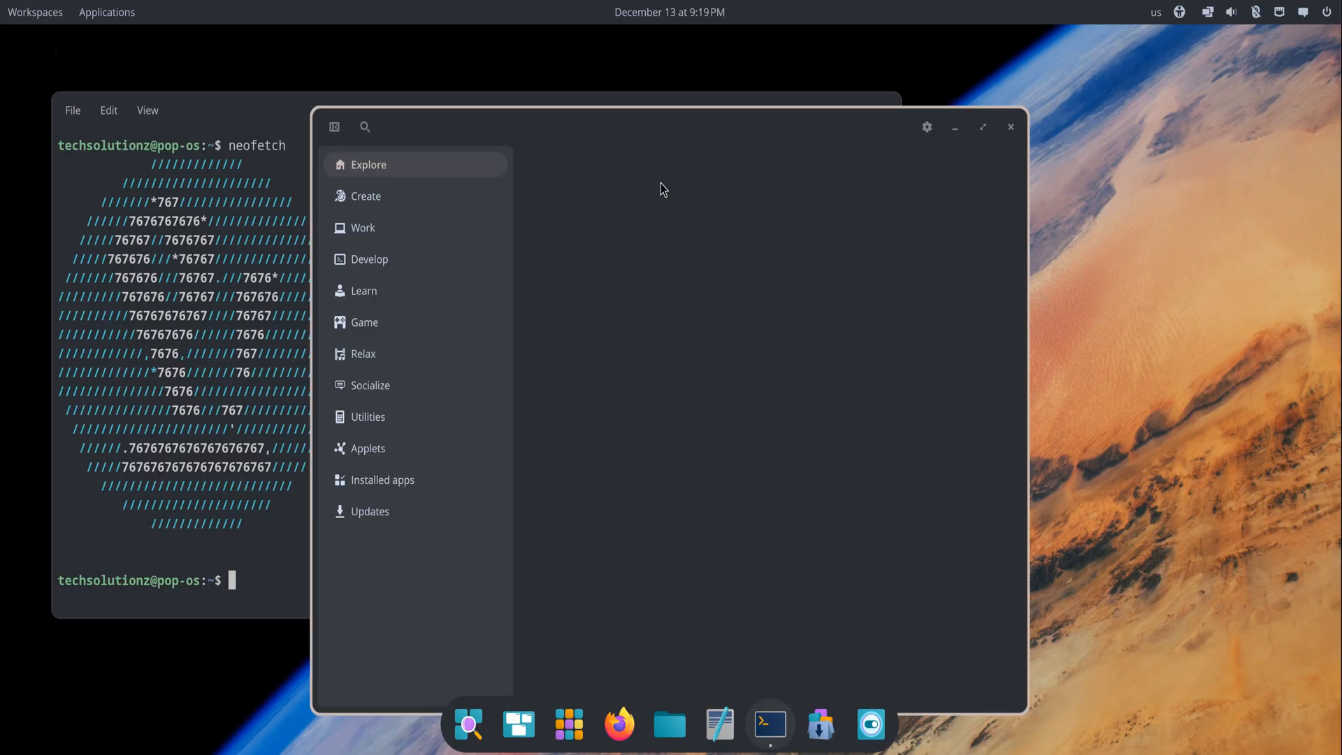
View the Store's Work and Game categories, then the Installed apps list.
left_click(362, 228)
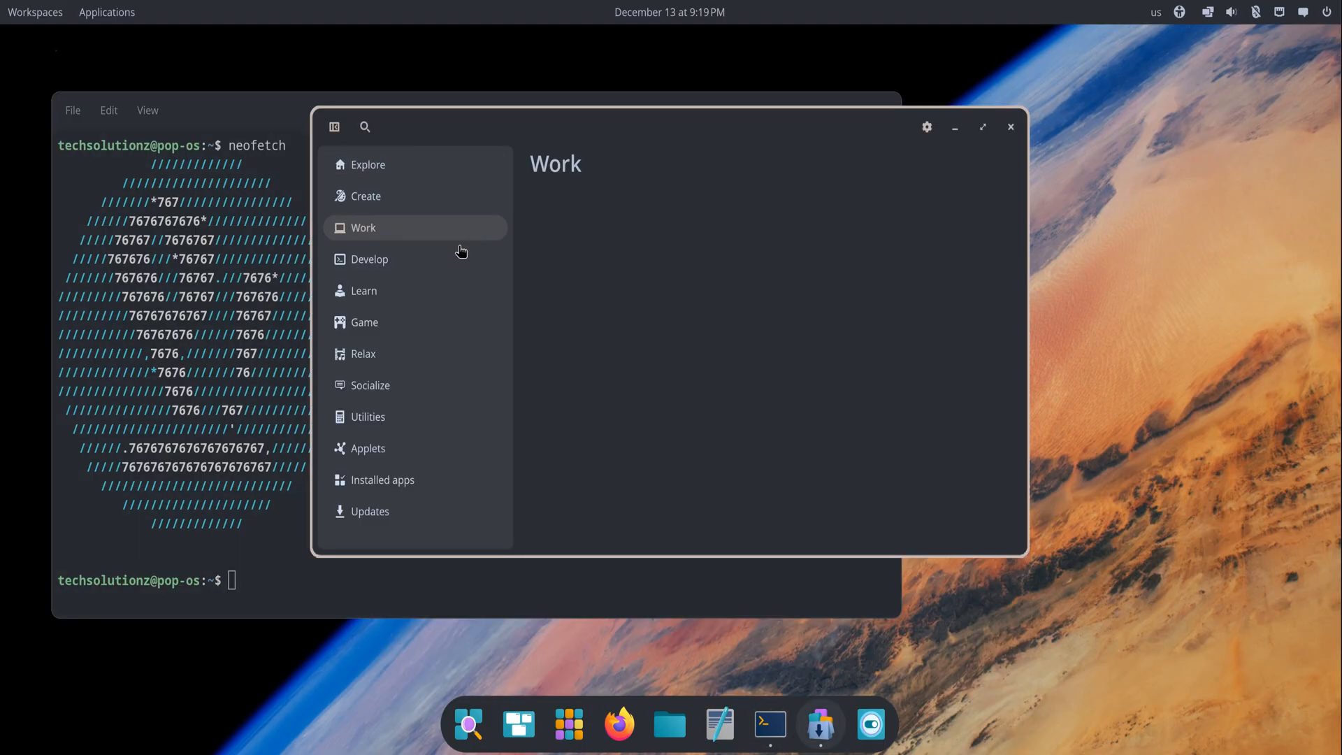
left_click(364, 322)
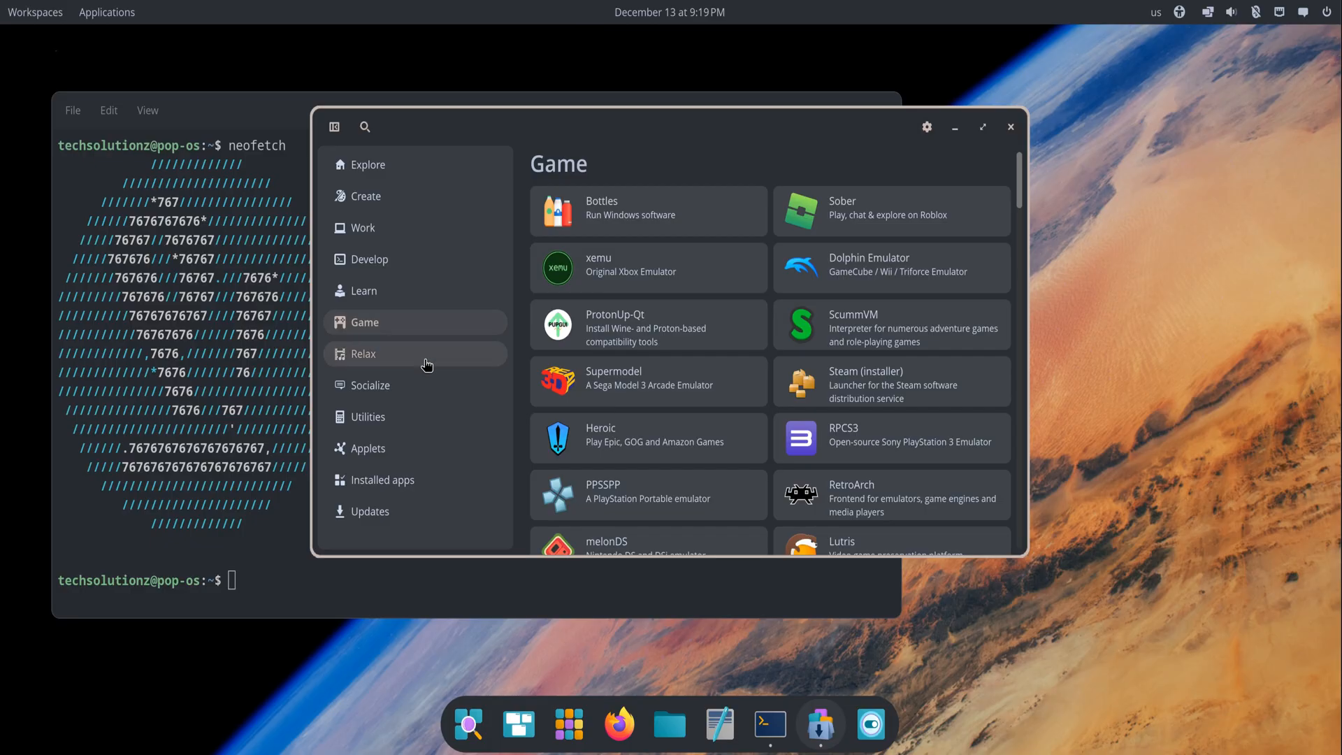
left_click(382, 479)
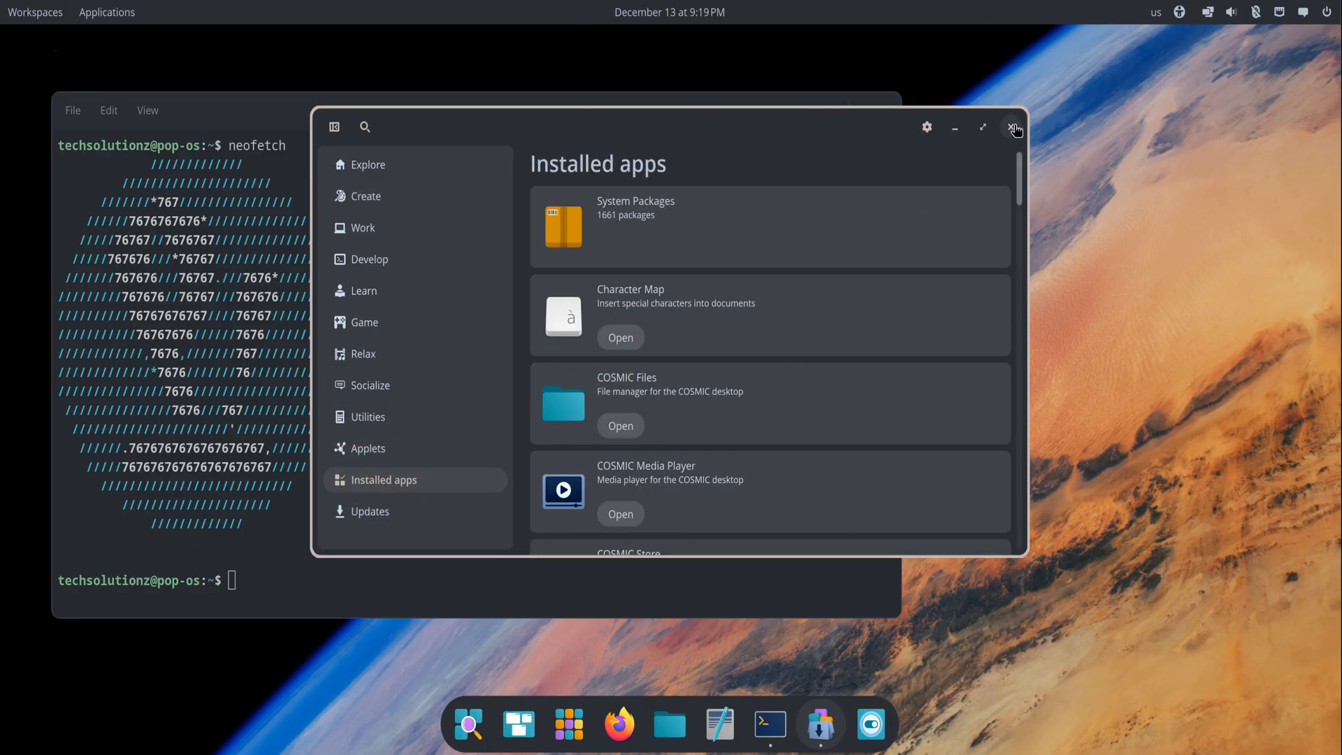
mouse_move(911, 142)
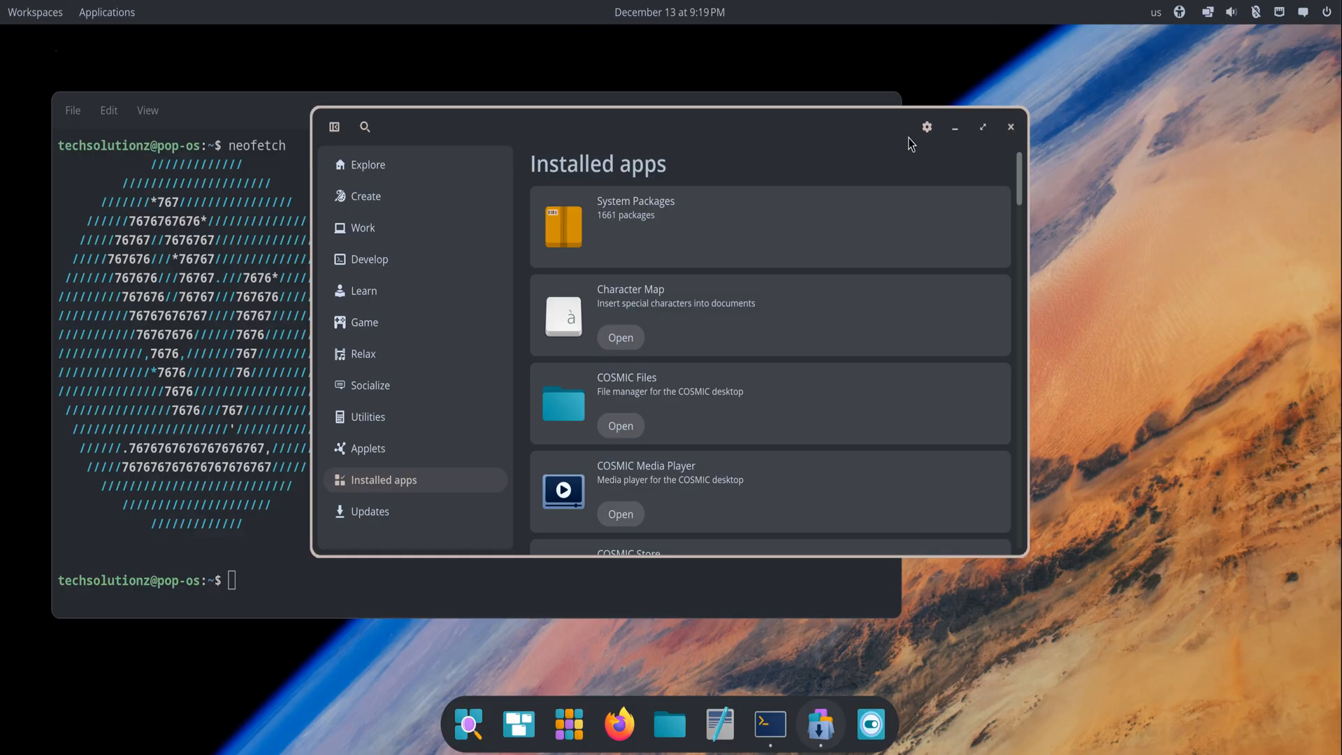
Close COSMIC Store and bring up the App Library from the dock.
left_click(927, 126)
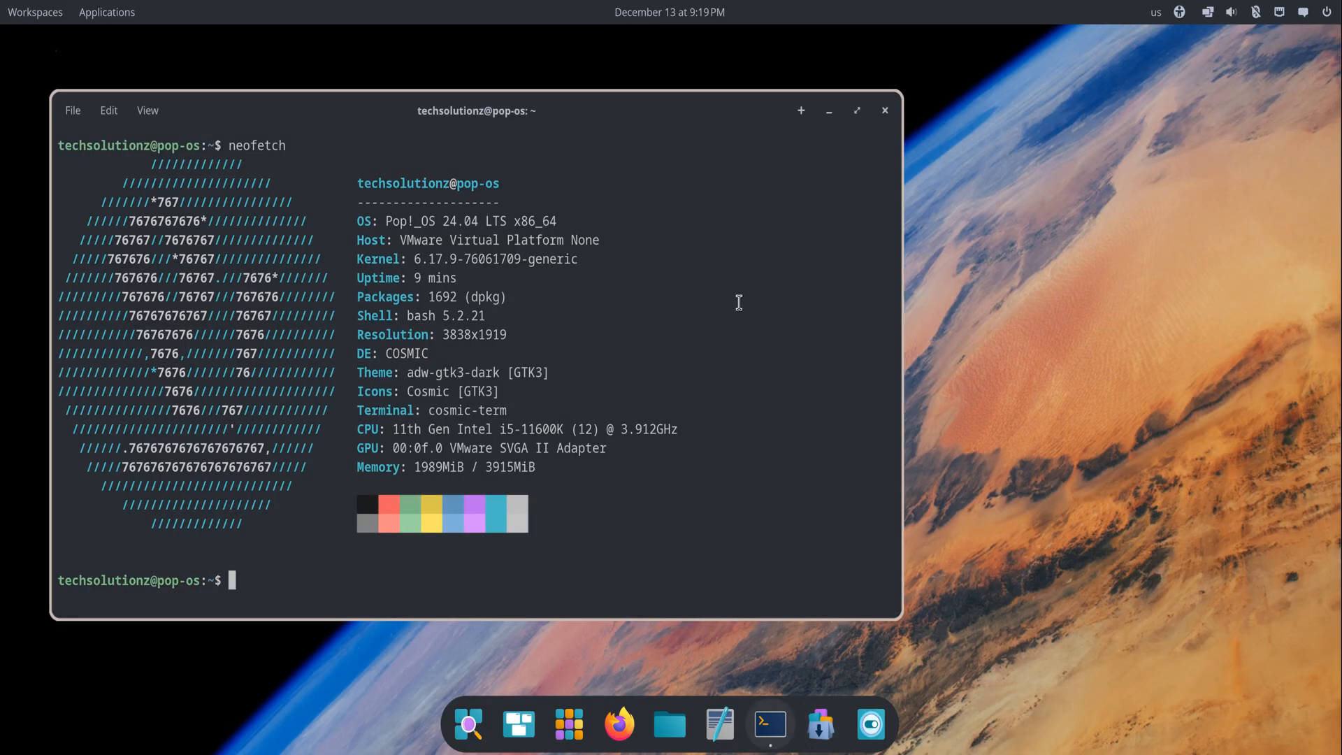
mouse_move(734, 300)
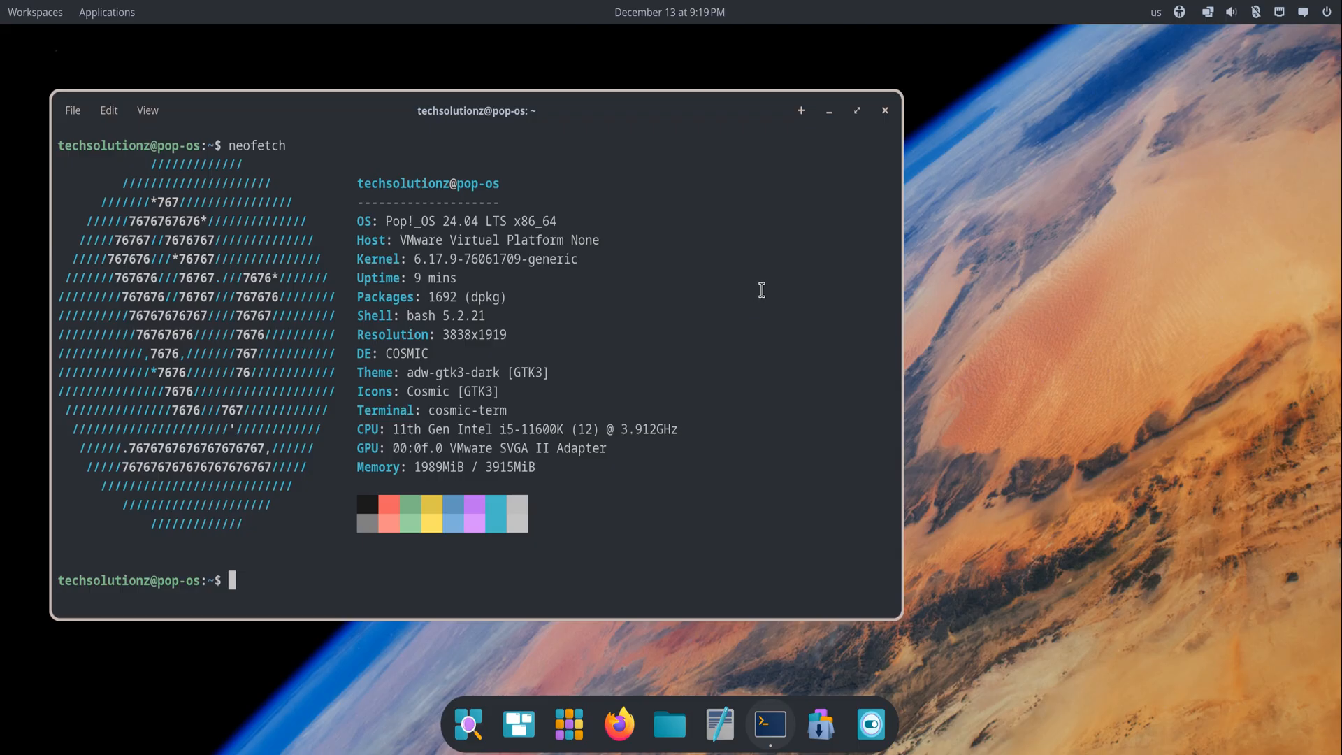
mouse_move(762, 294)
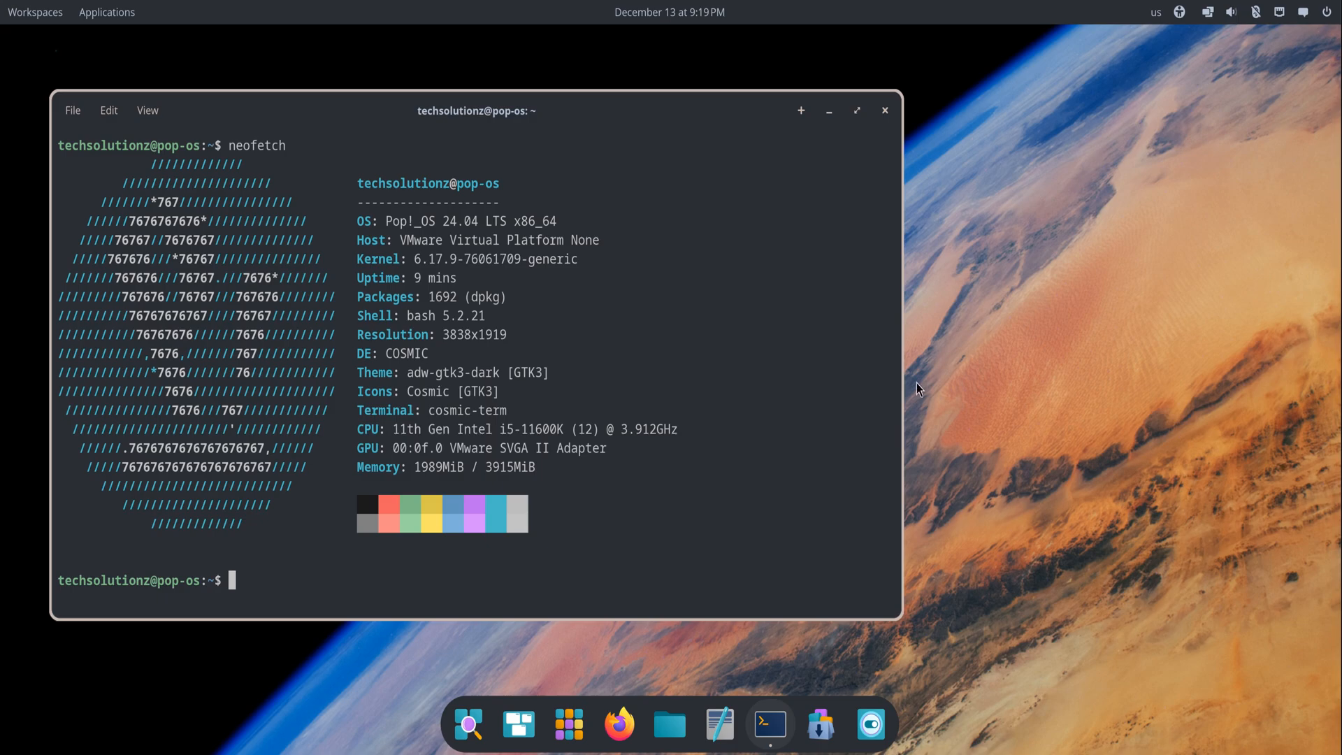
mouse_move(568, 724)
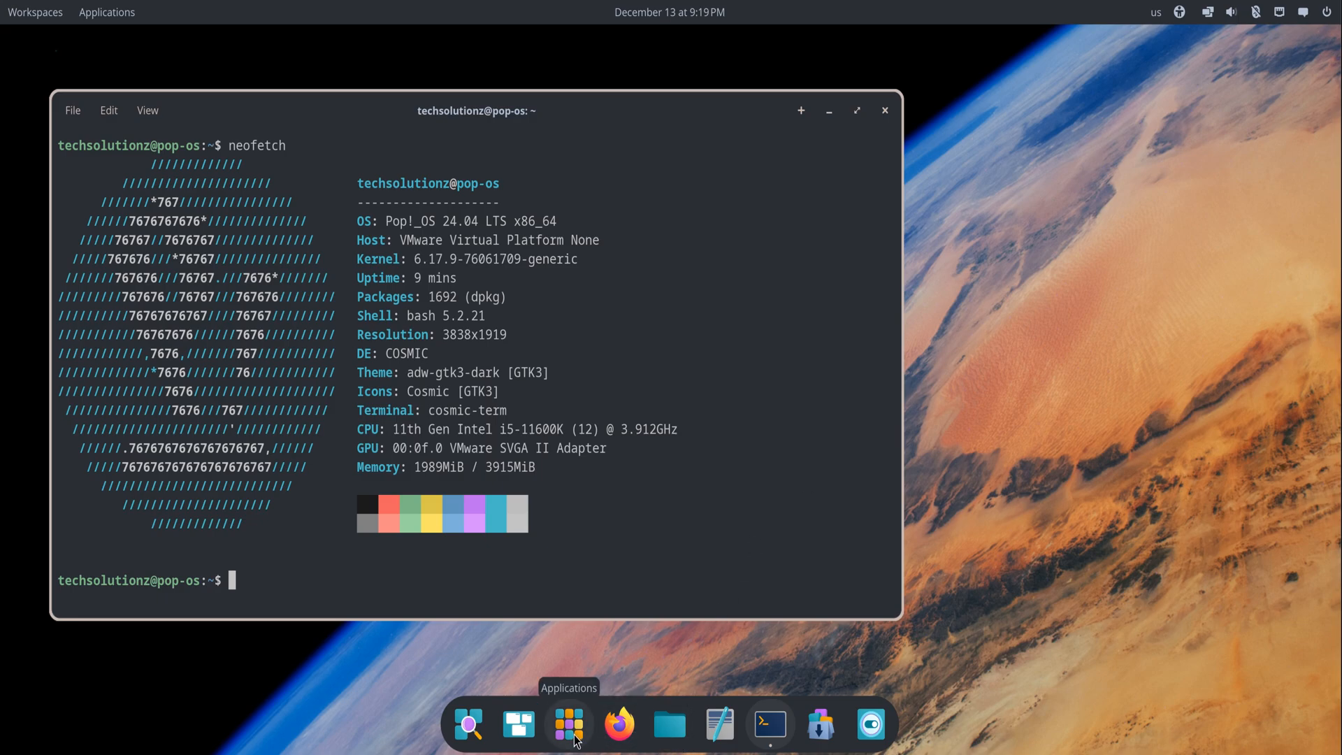
left_click(567, 724)
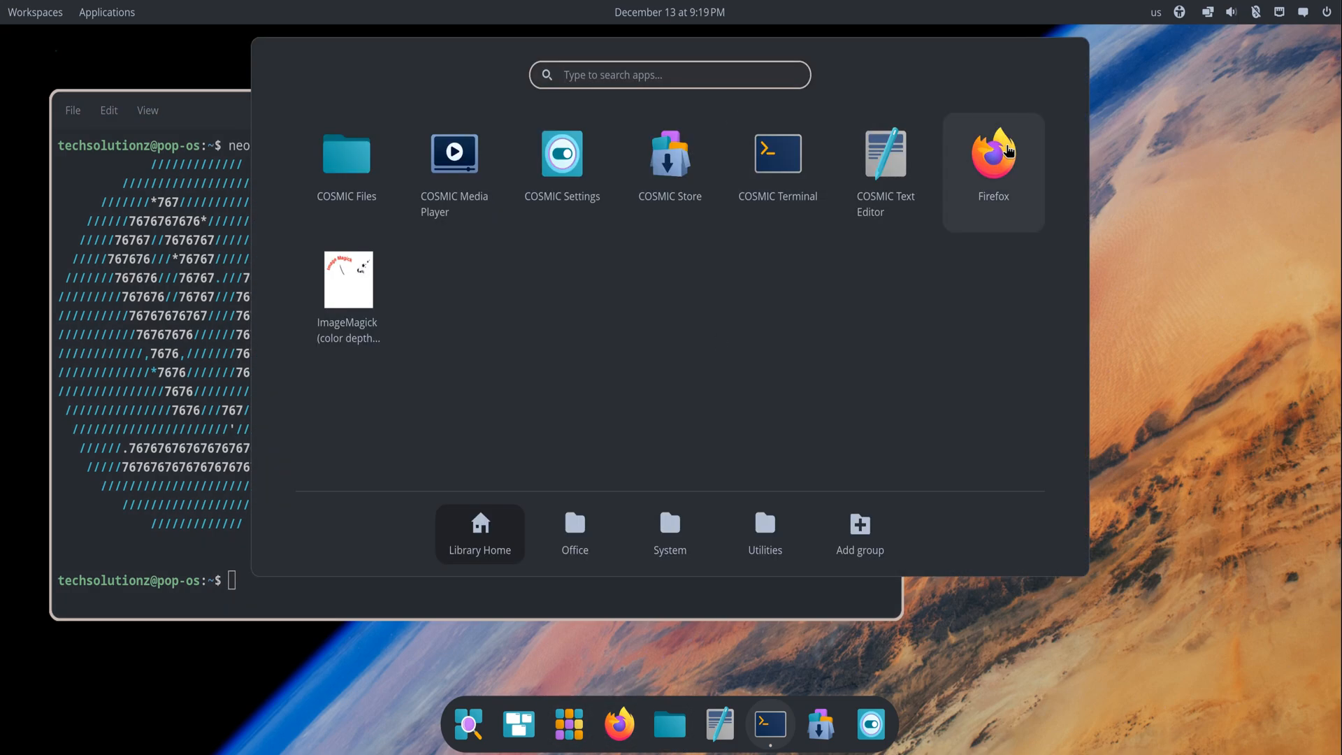
right_click(992, 152)
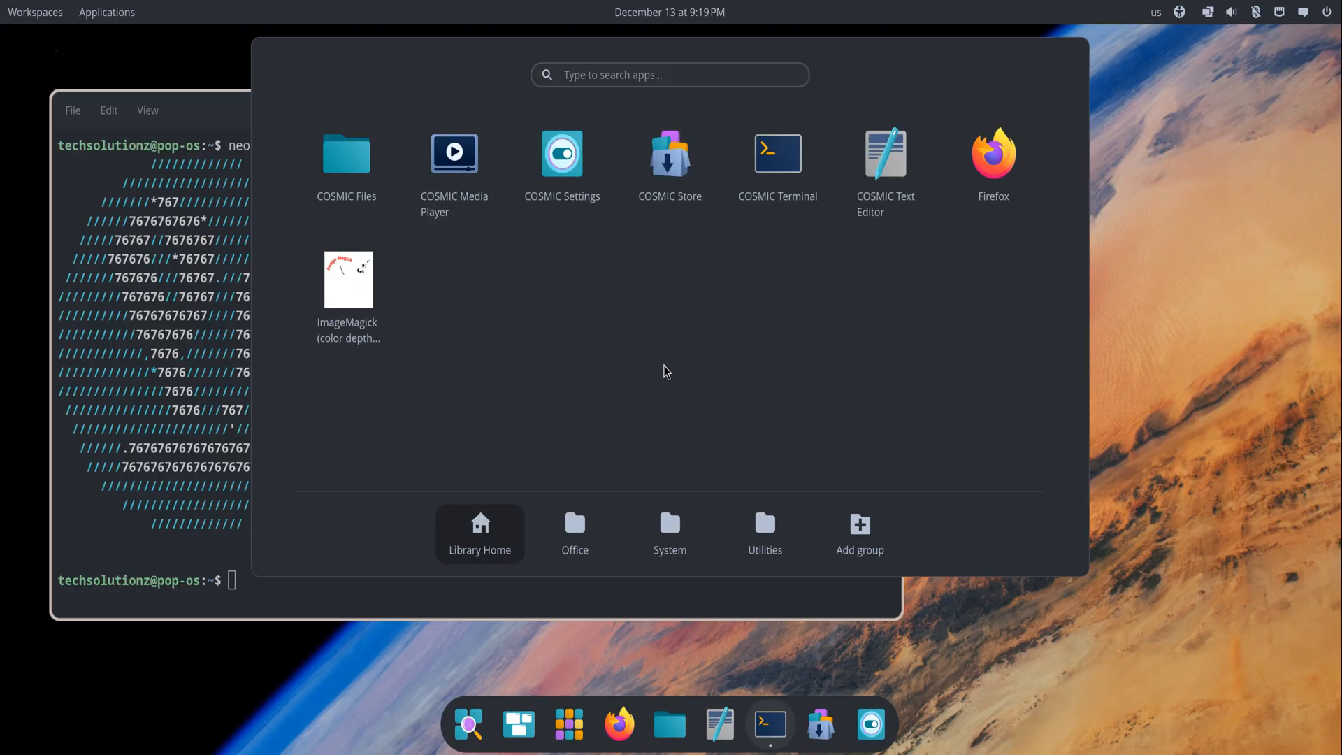
Look through the System and Utilities app groups, then dismiss the library.
left_click(669, 530)
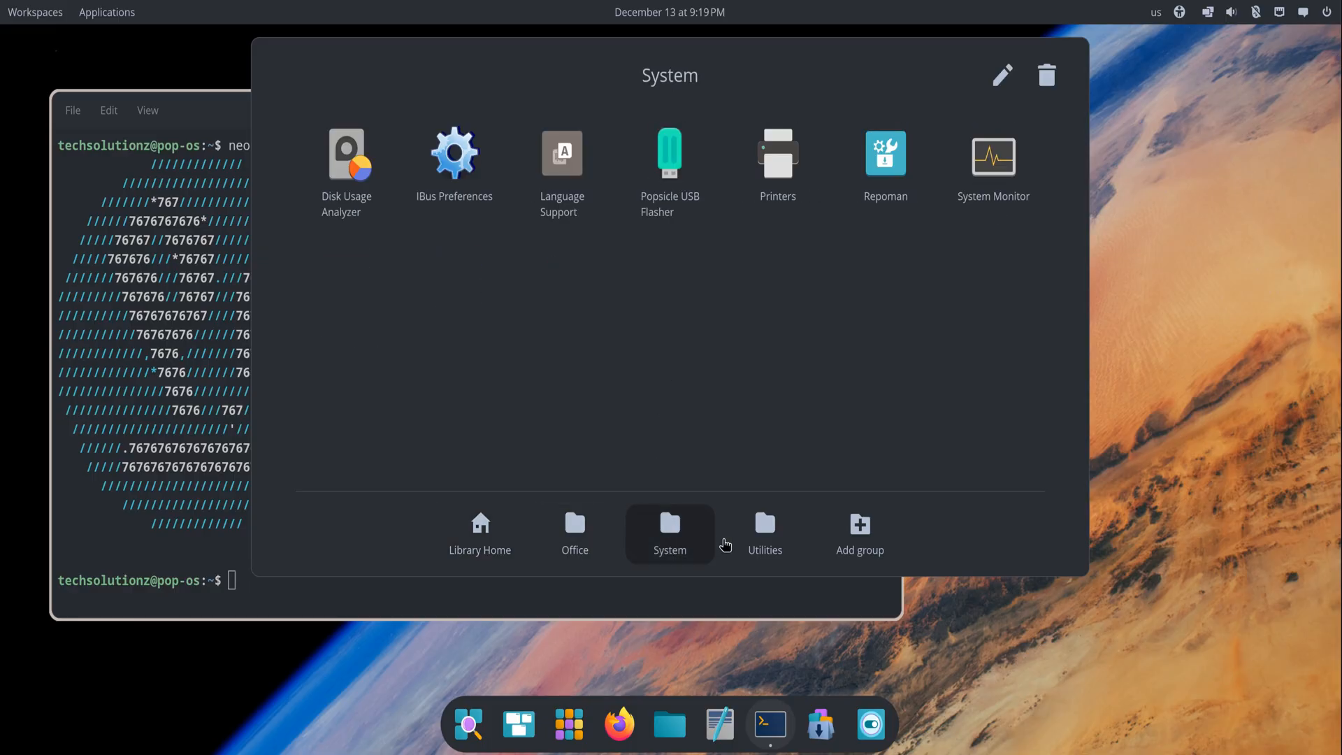
left_click(763, 531)
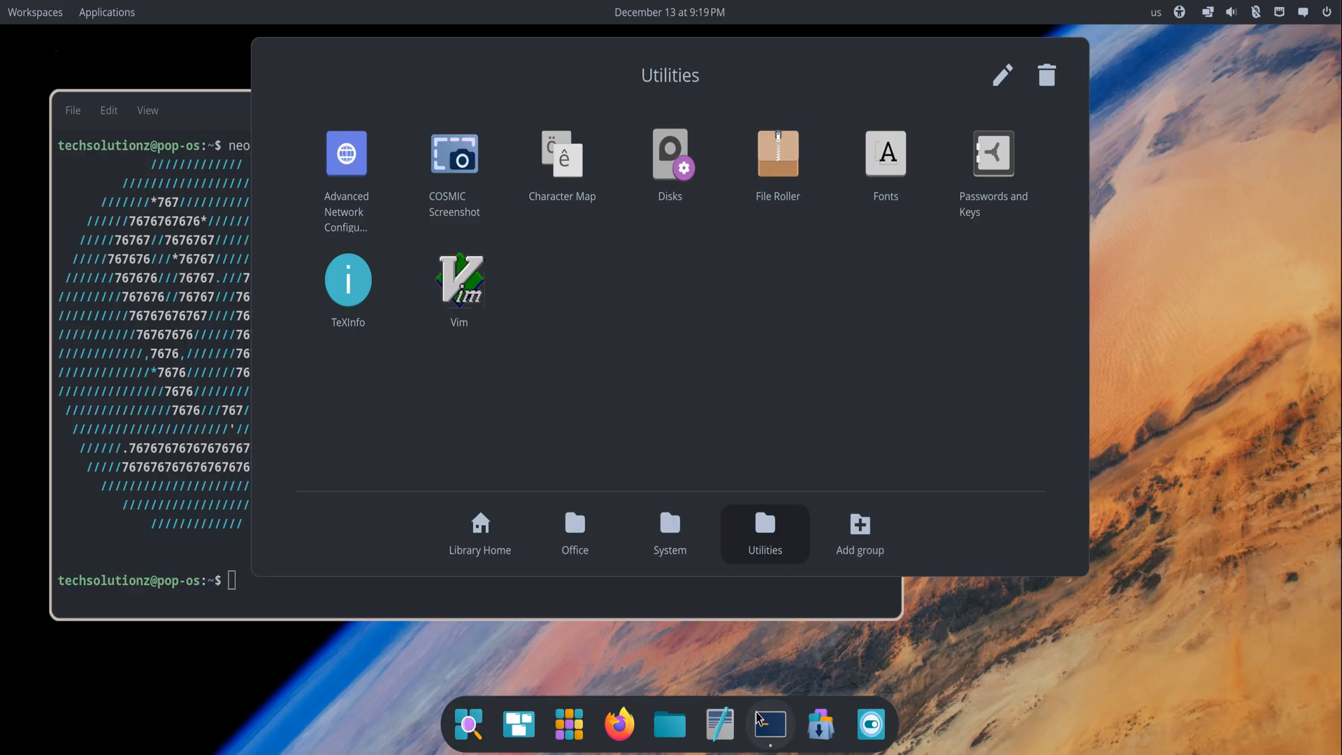
left_click(769, 724)
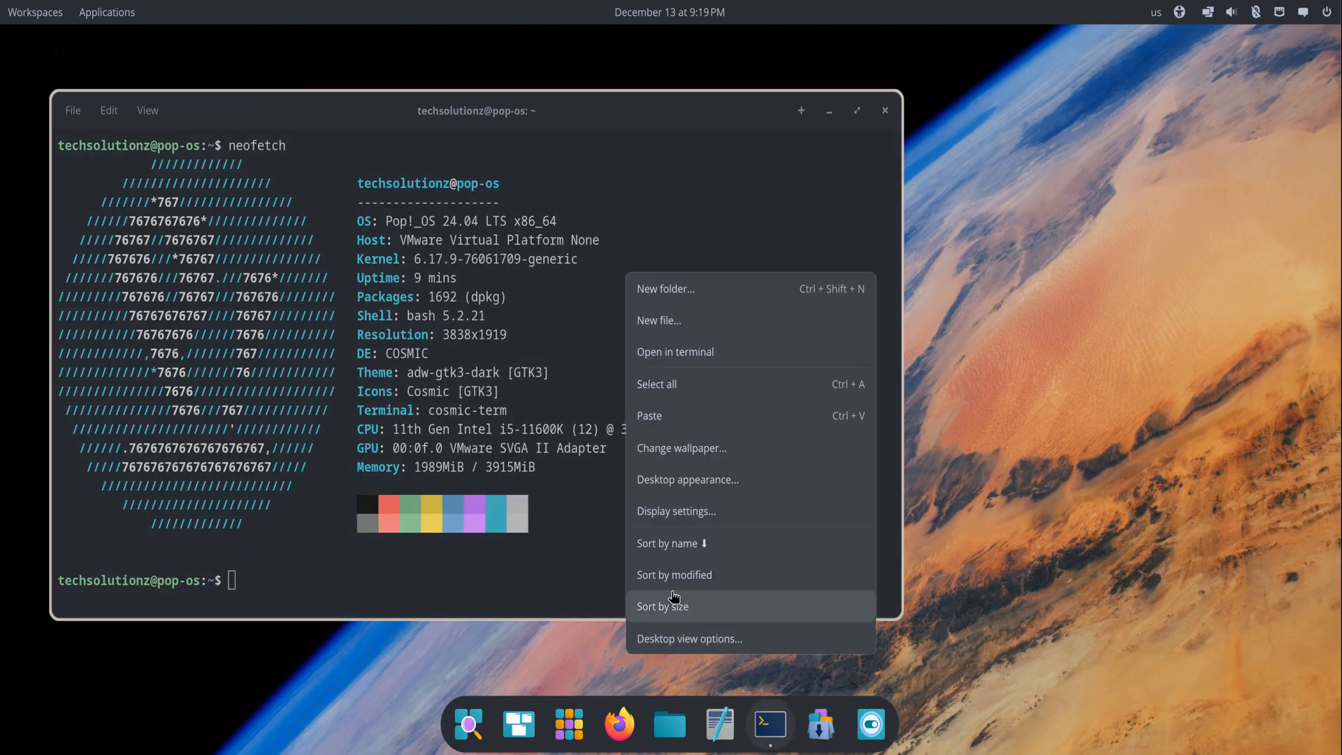
Open Display settings, scroll the System & accounts About details, then close Settings.
left_click(701, 520)
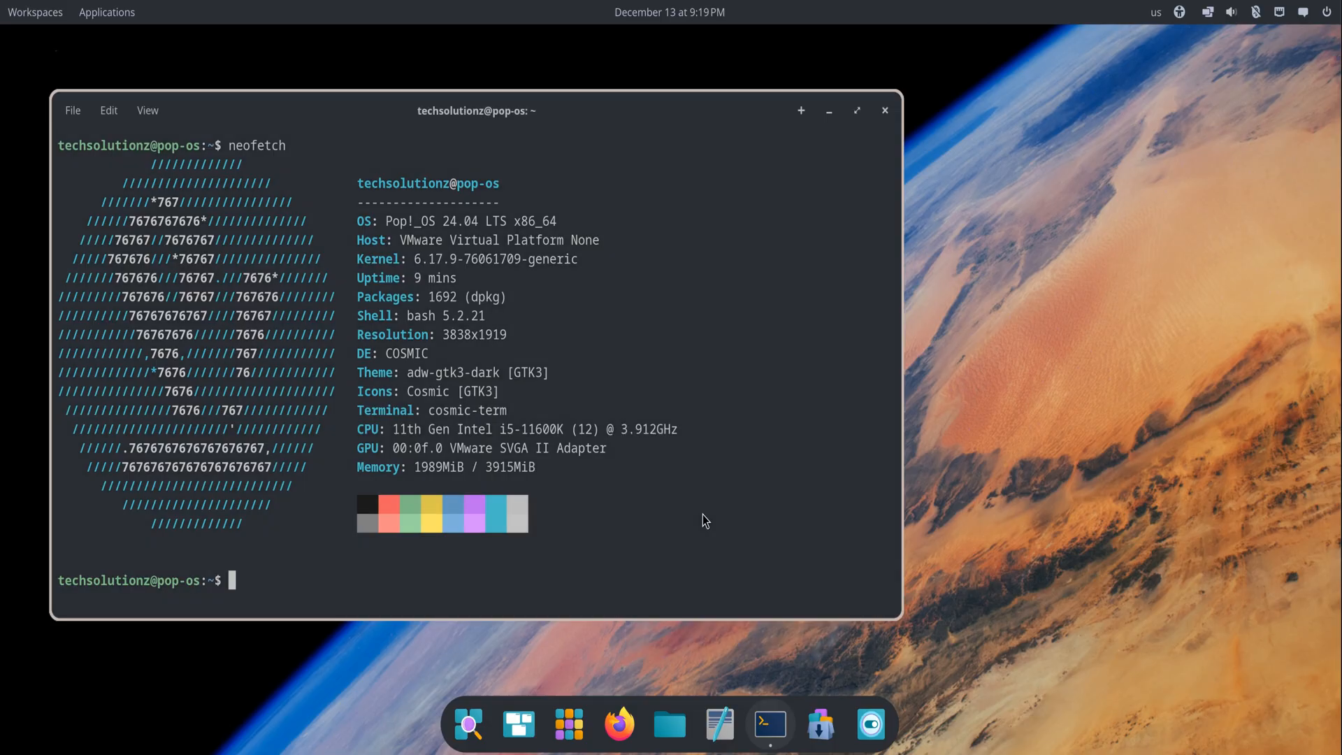
left_click(871, 724)
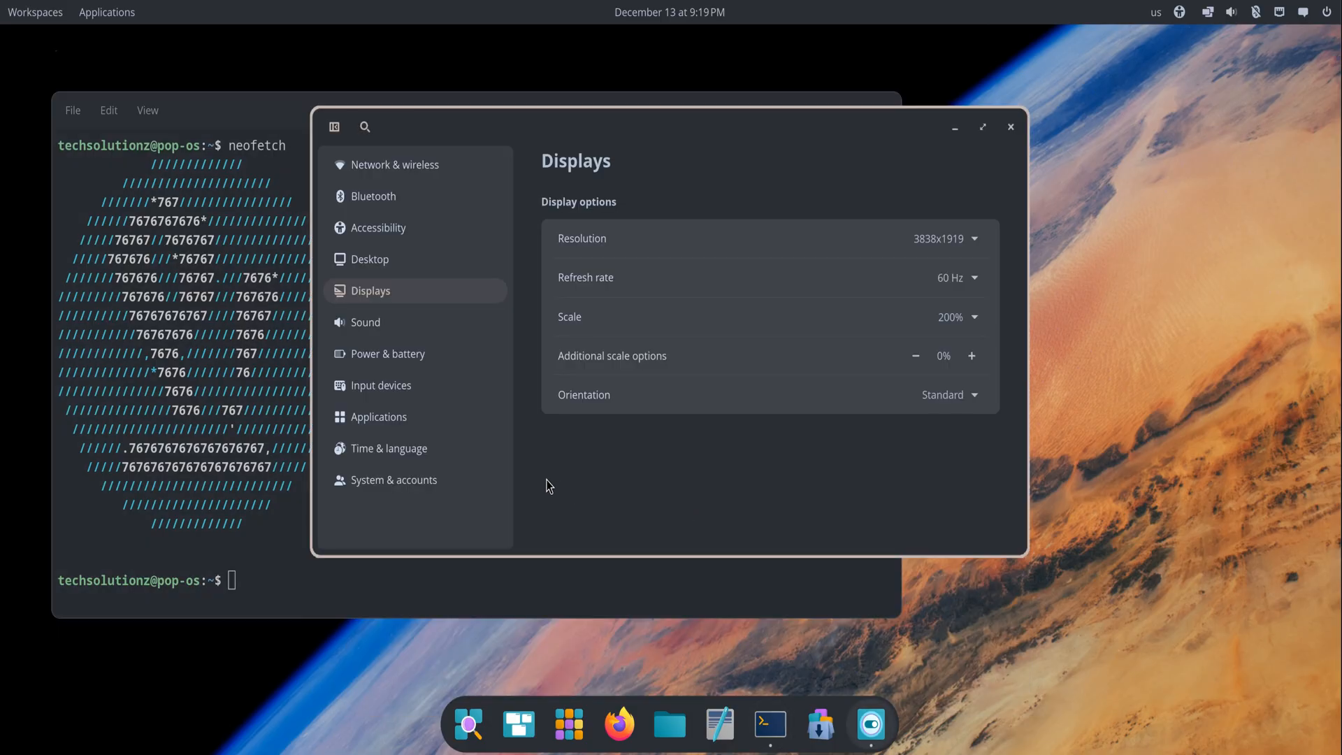
left_click(394, 480)
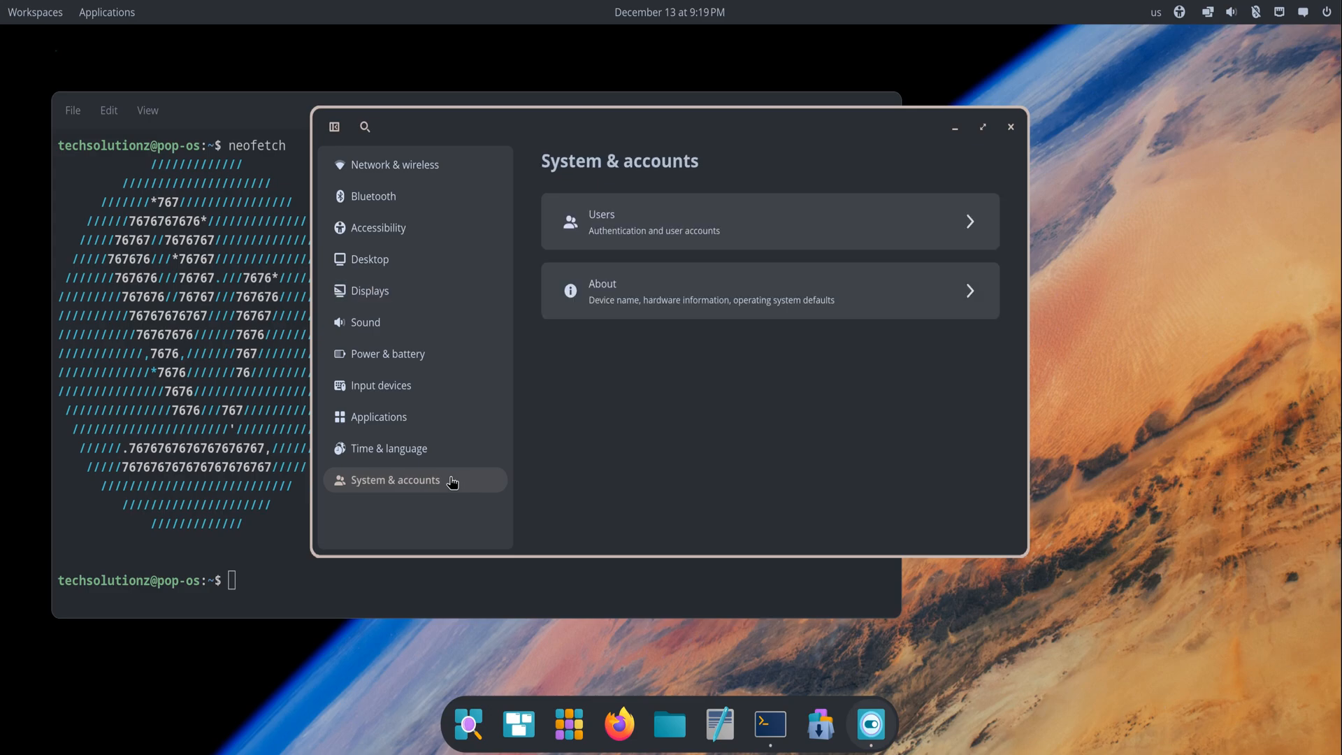
mouse_move(626, 301)
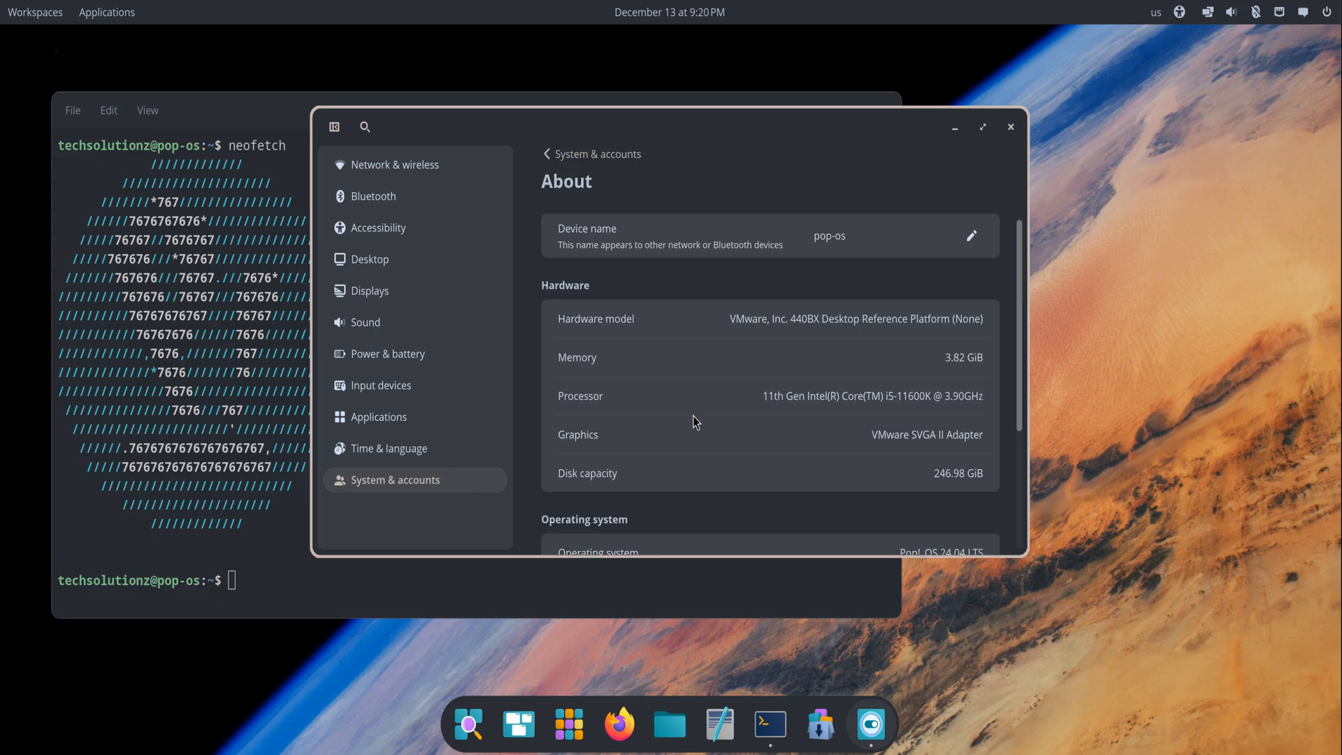
scroll("down", 3)
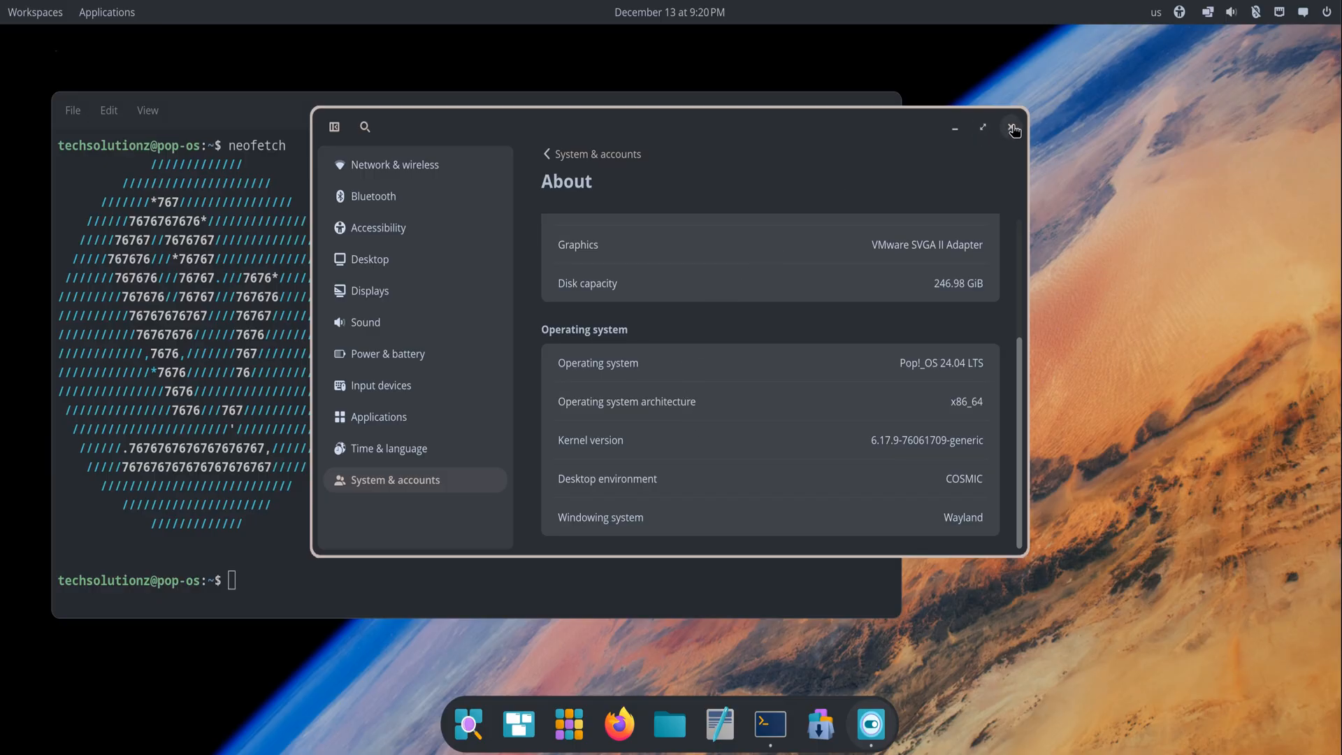
left_click(1014, 127)
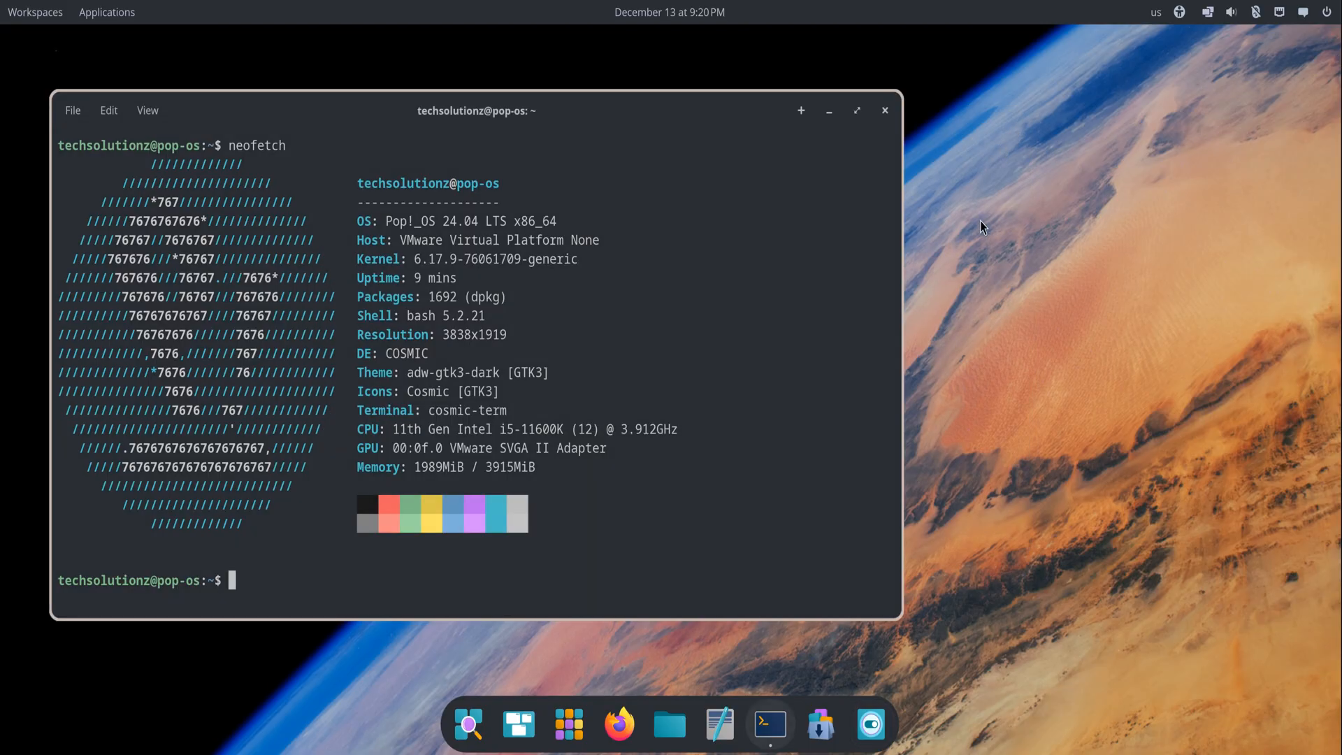
mouse_move(911, 490)
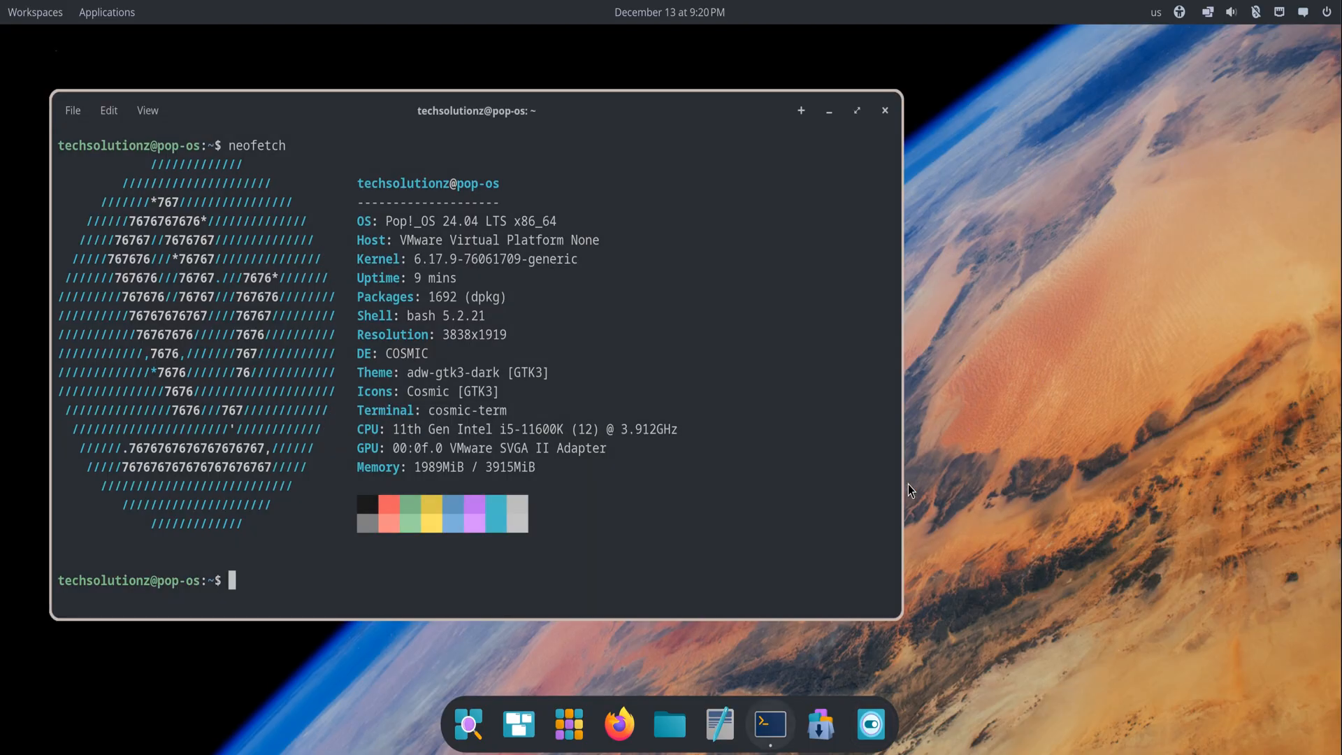
mouse_move(635, 526)
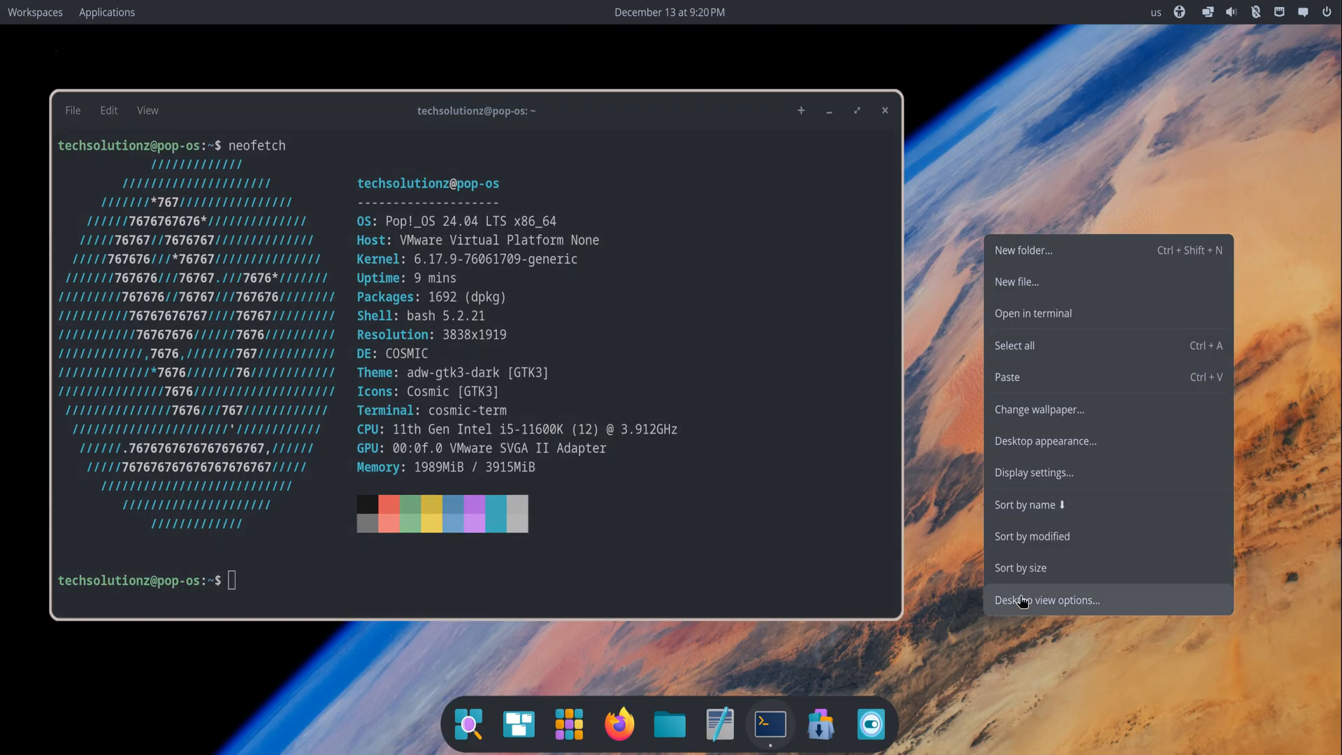
mouse_move(1059, 472)
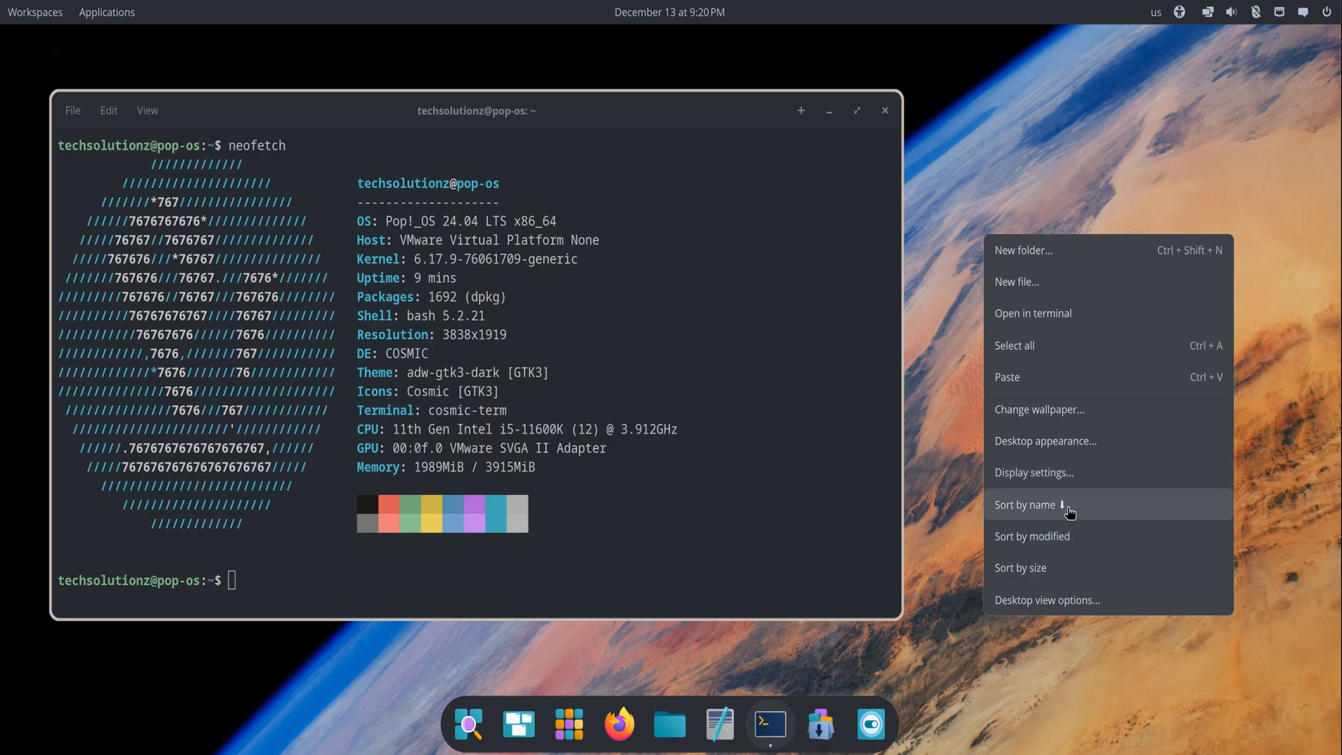
Choose Display settings… from the desktop menu to reopen the Displays page.
left_click(1034, 472)
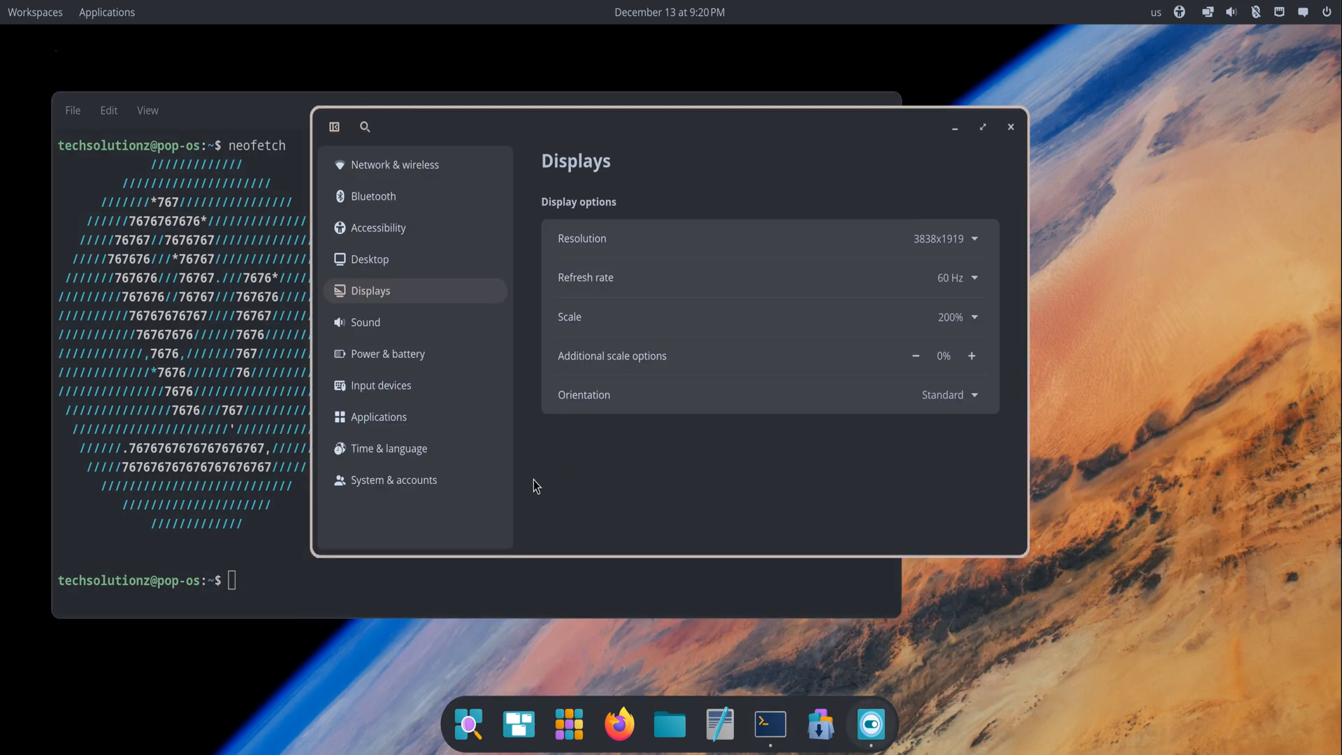
Scroll the About page, then visit Input devices, Power & battery, Sound, and Desktop.
left_click(395, 480)
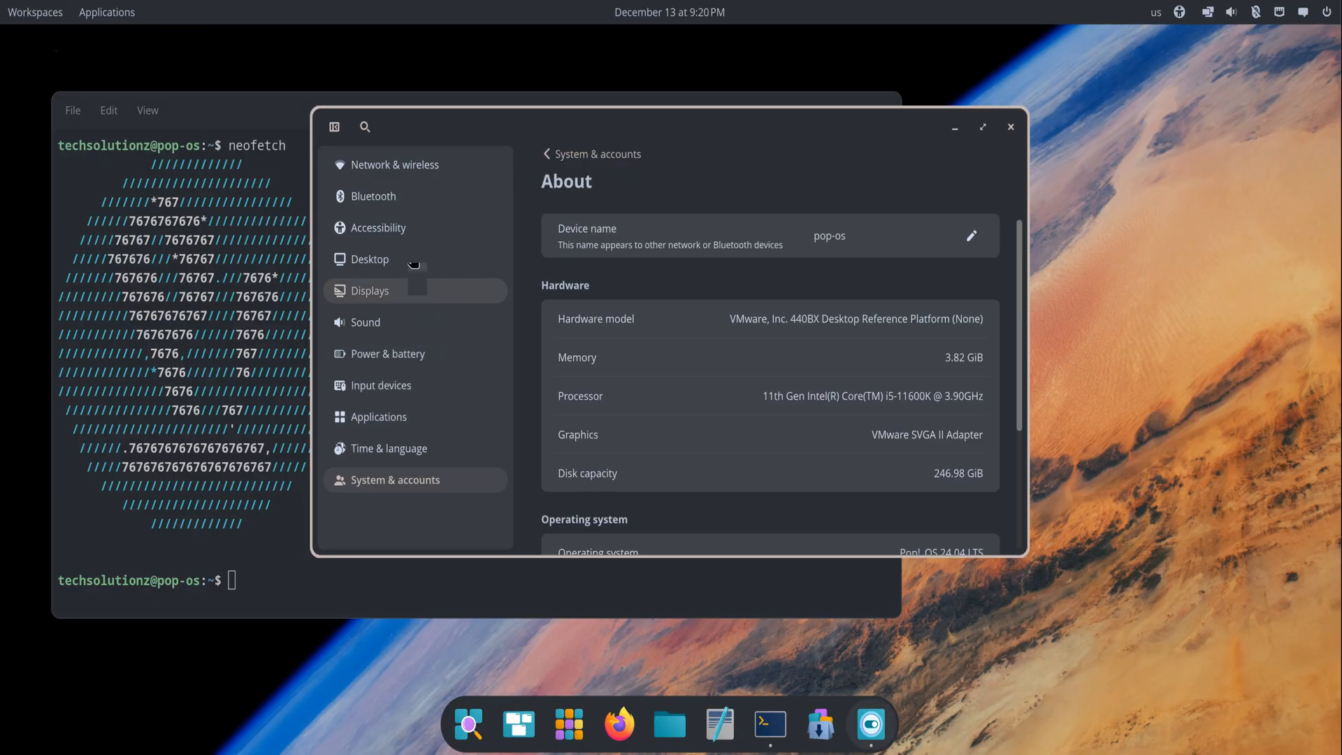
mouse_move(404, 413)
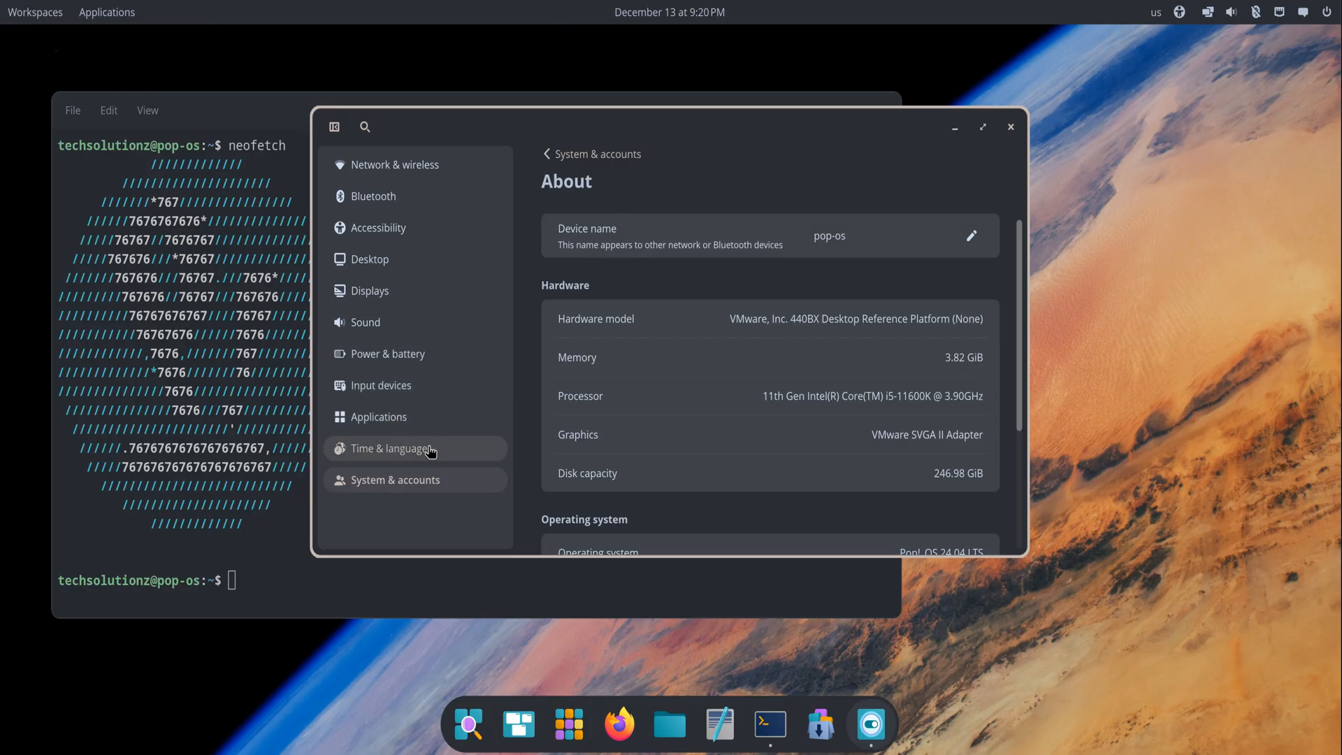
scroll("down", 3)
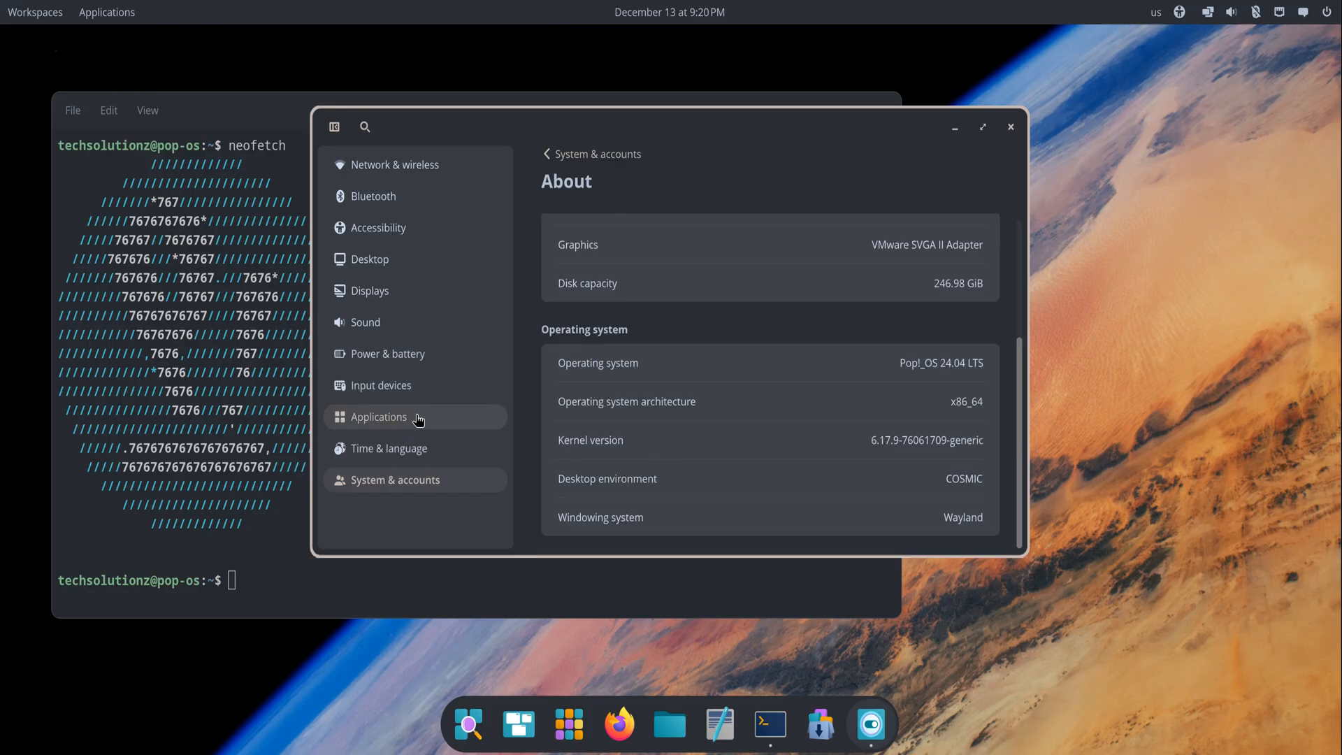
left_click(381, 385)
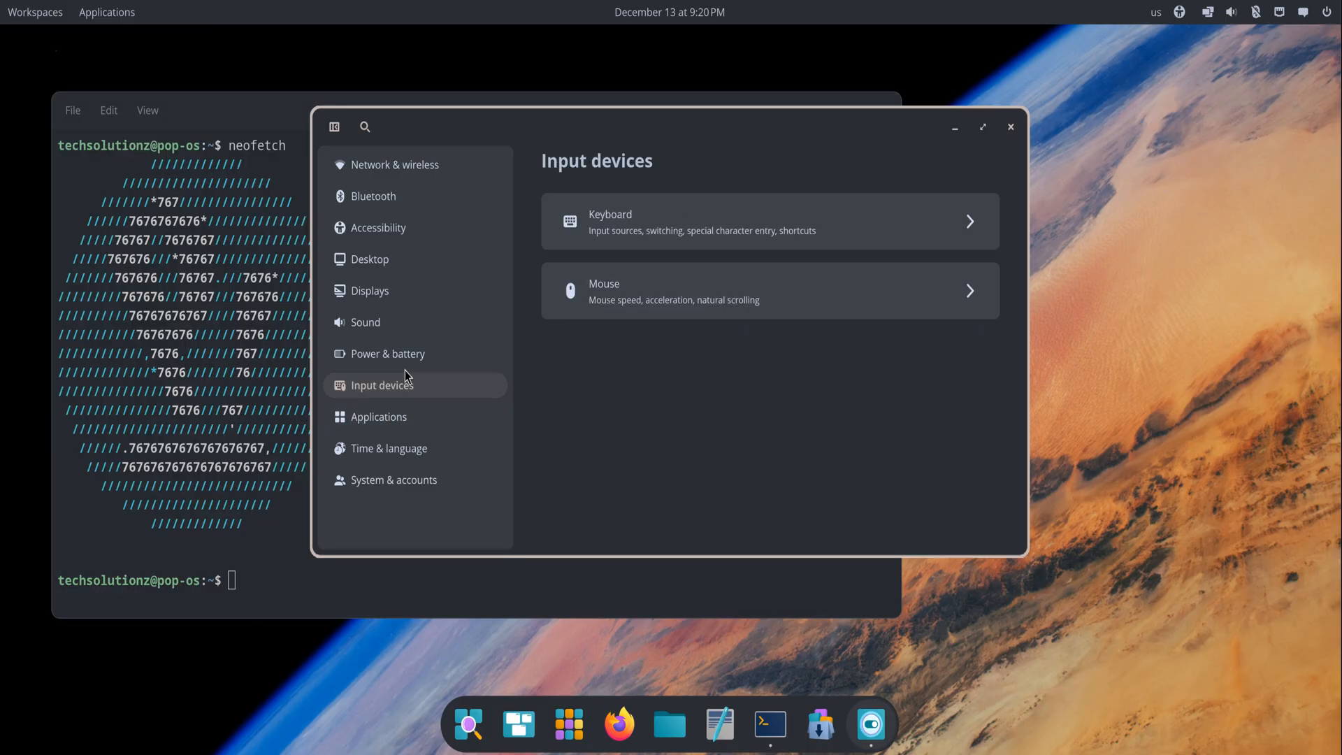
left_click(388, 354)
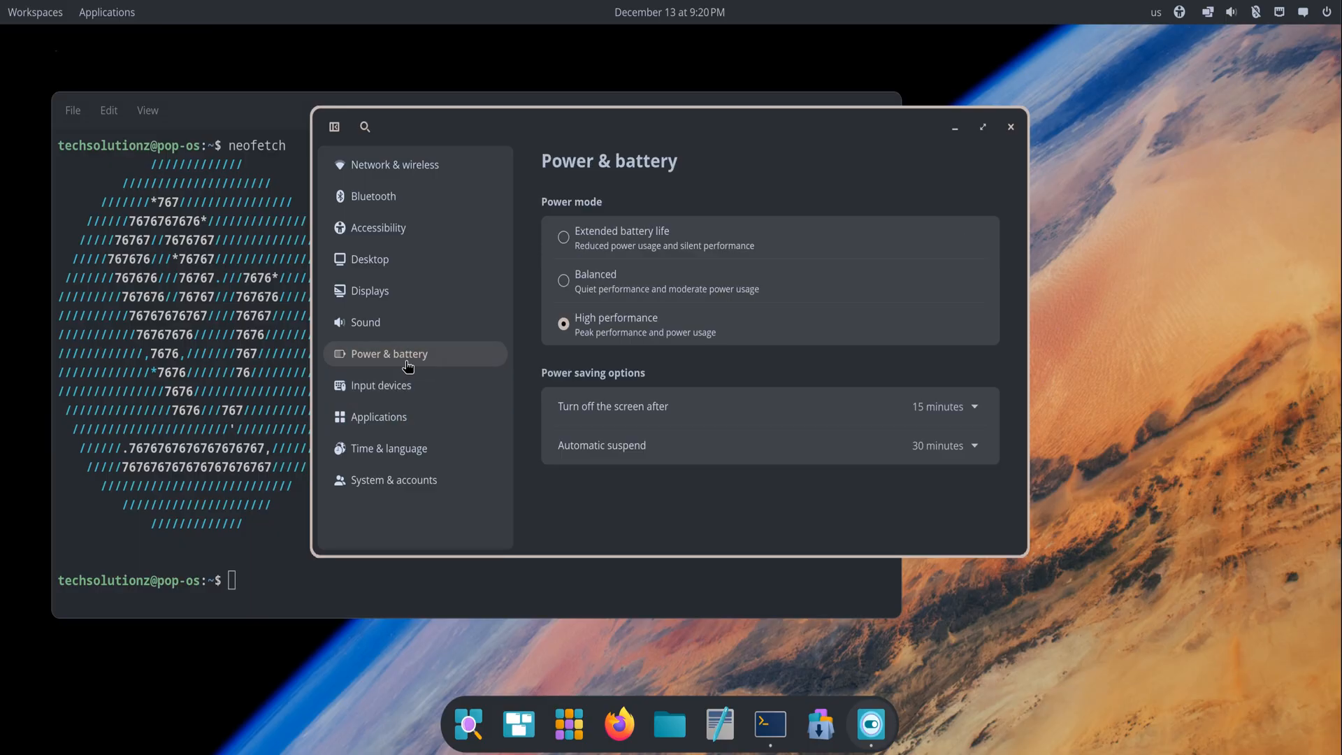
left_click(365, 321)
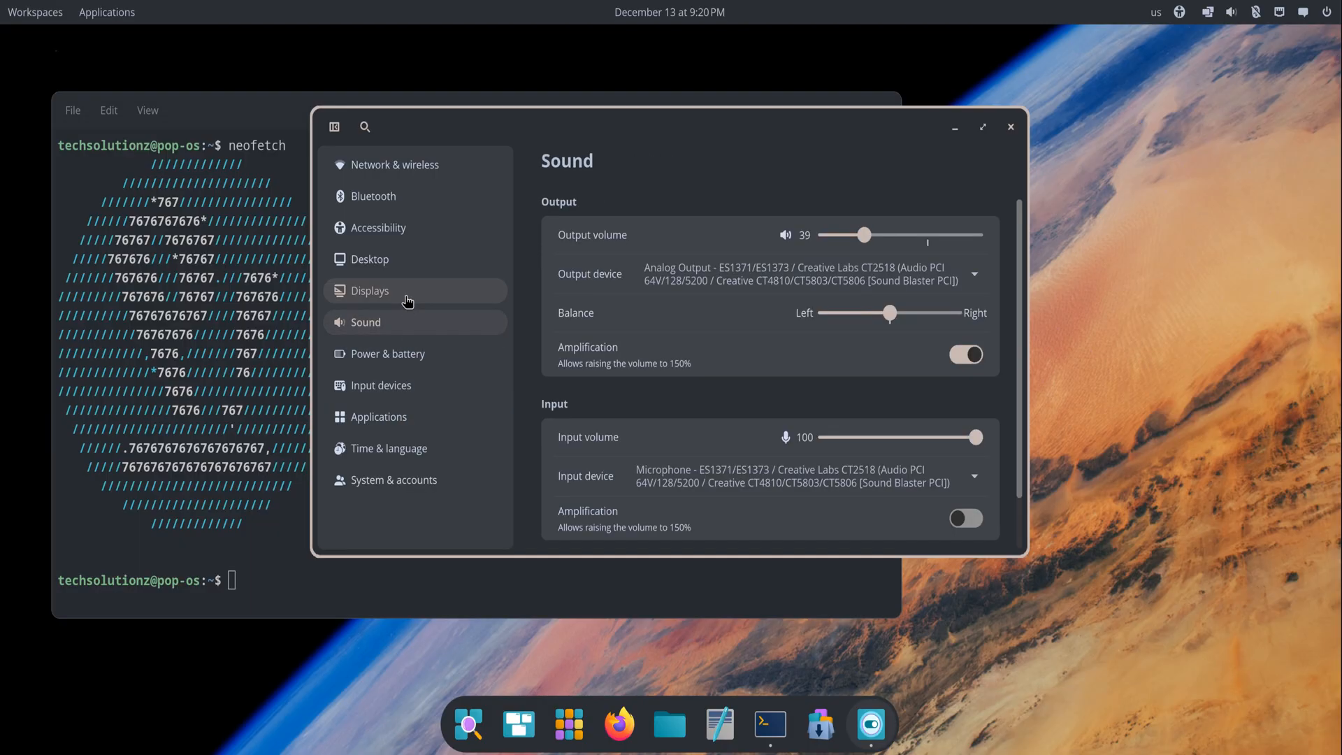
left_click(371, 258)
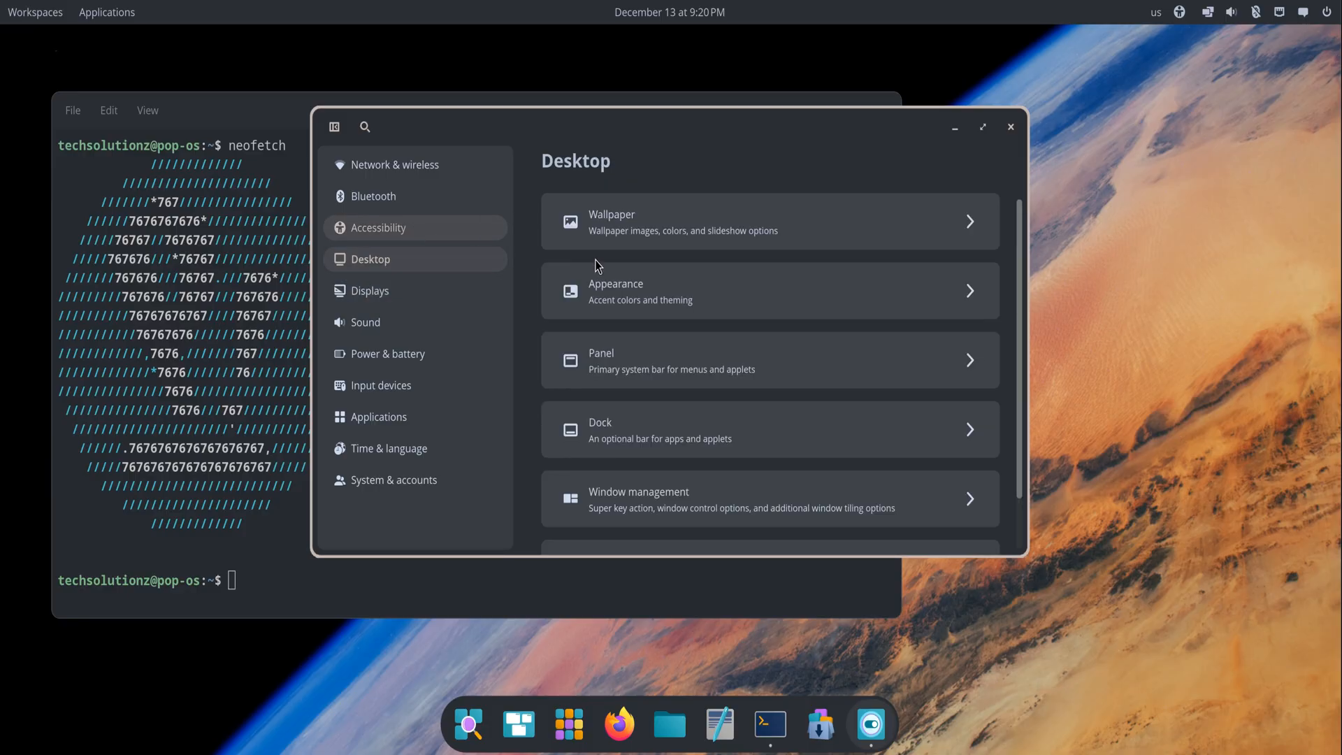
View Dock settings, then the Sound, Applications and System & accounts pages, and close Settings.
scroll("down", 3)
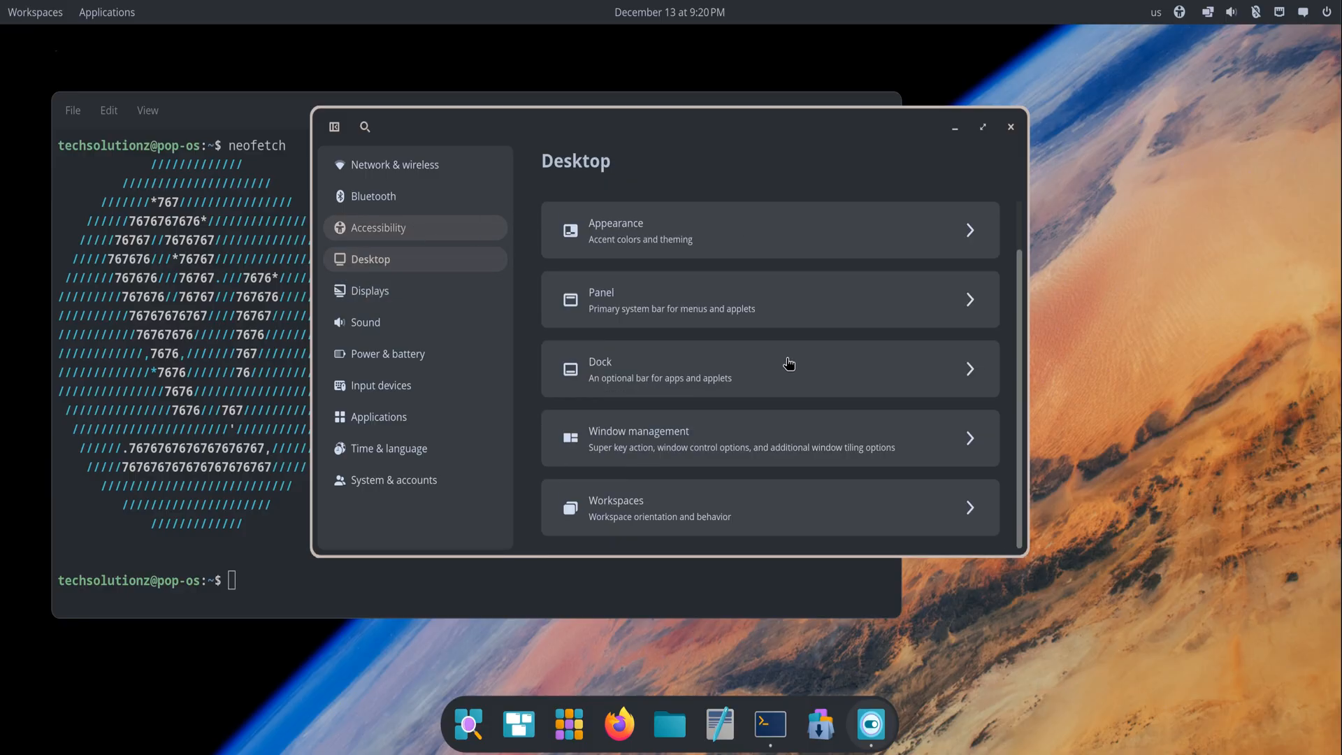
left_click(770, 369)
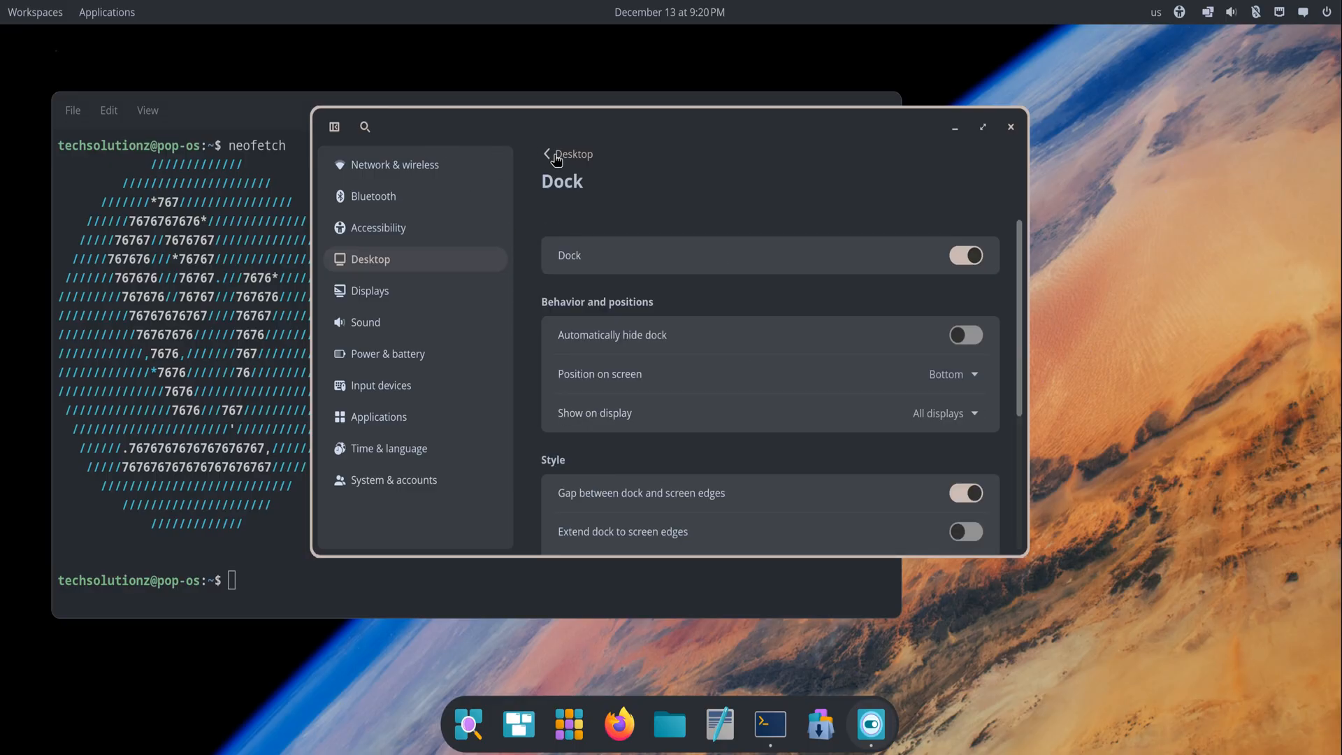
left_click(366, 322)
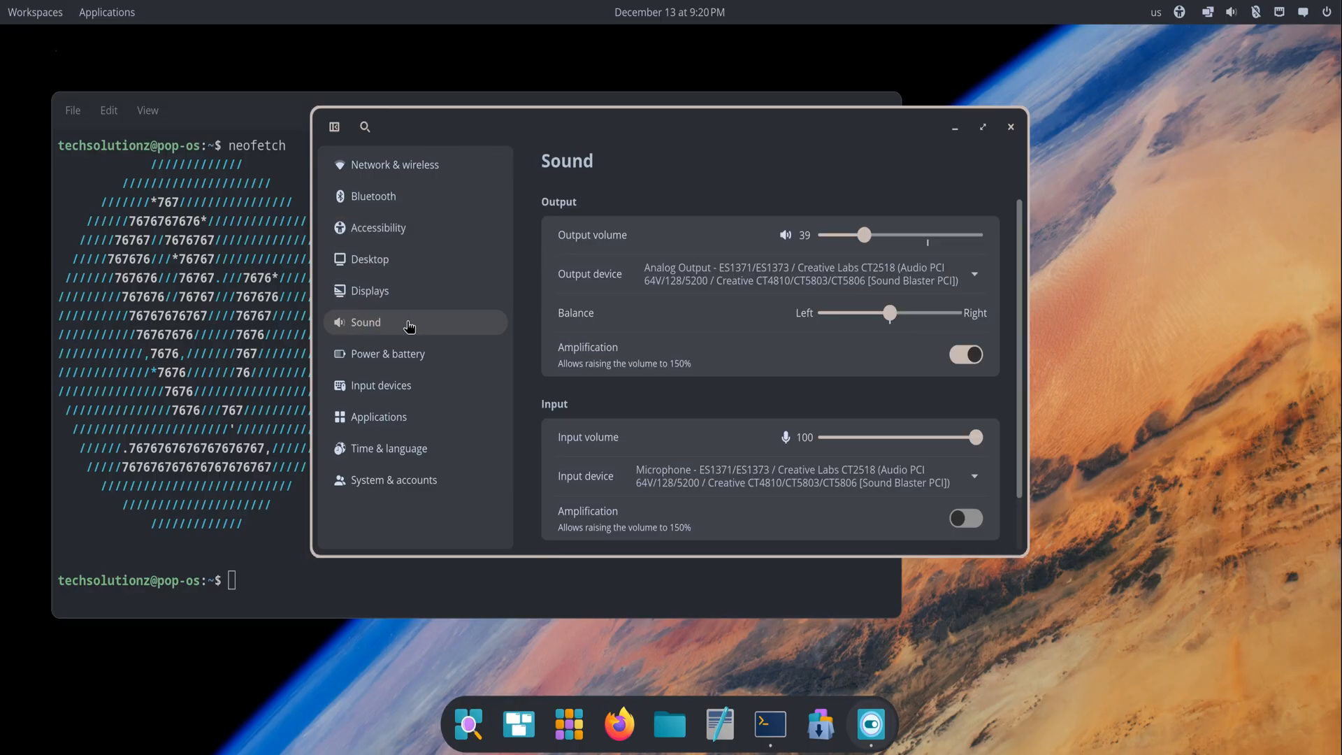
left_click(378, 416)
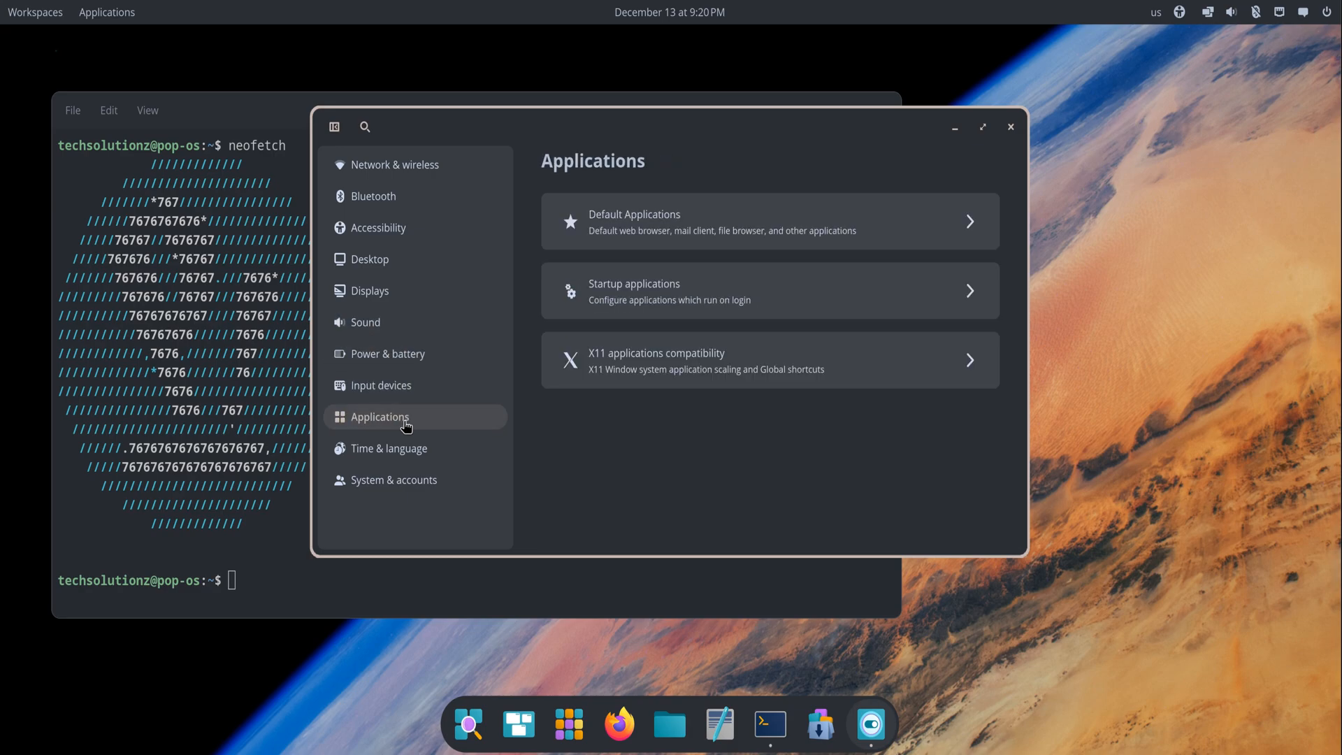
left_click(394, 479)
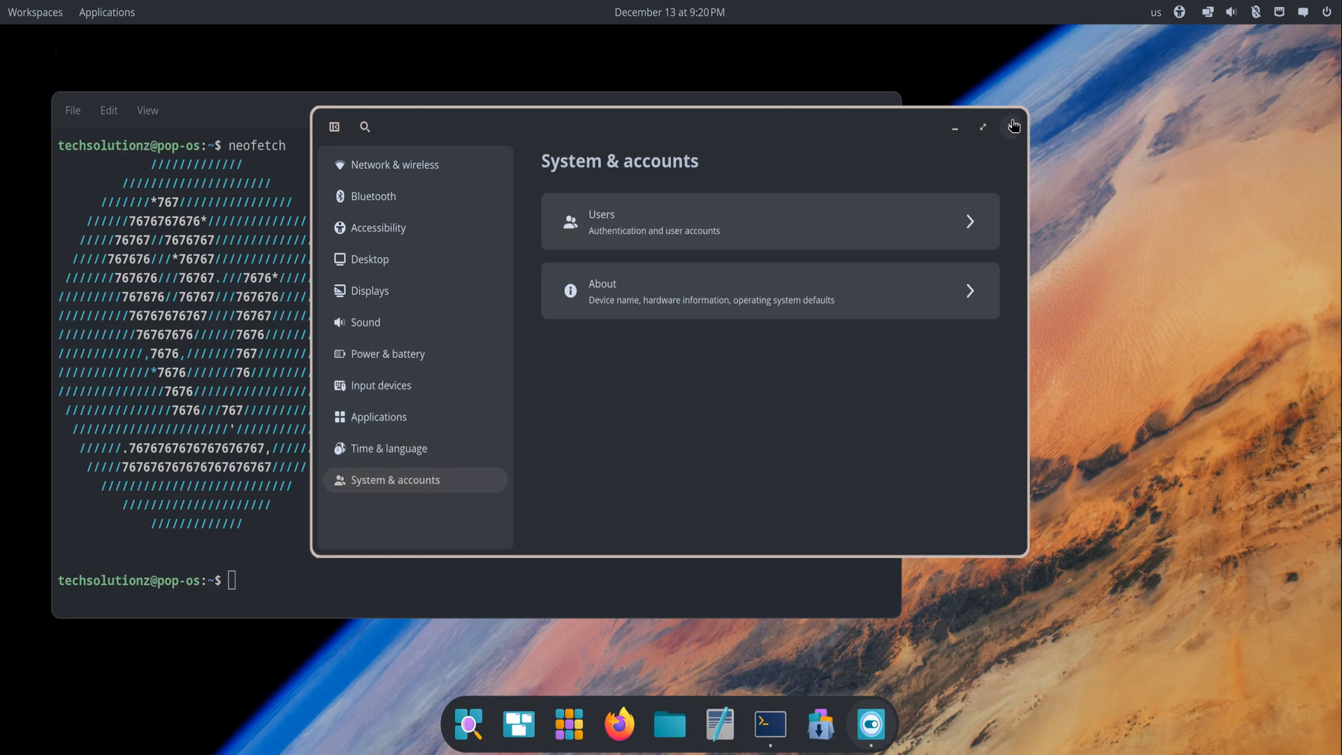
left_click(1013, 126)
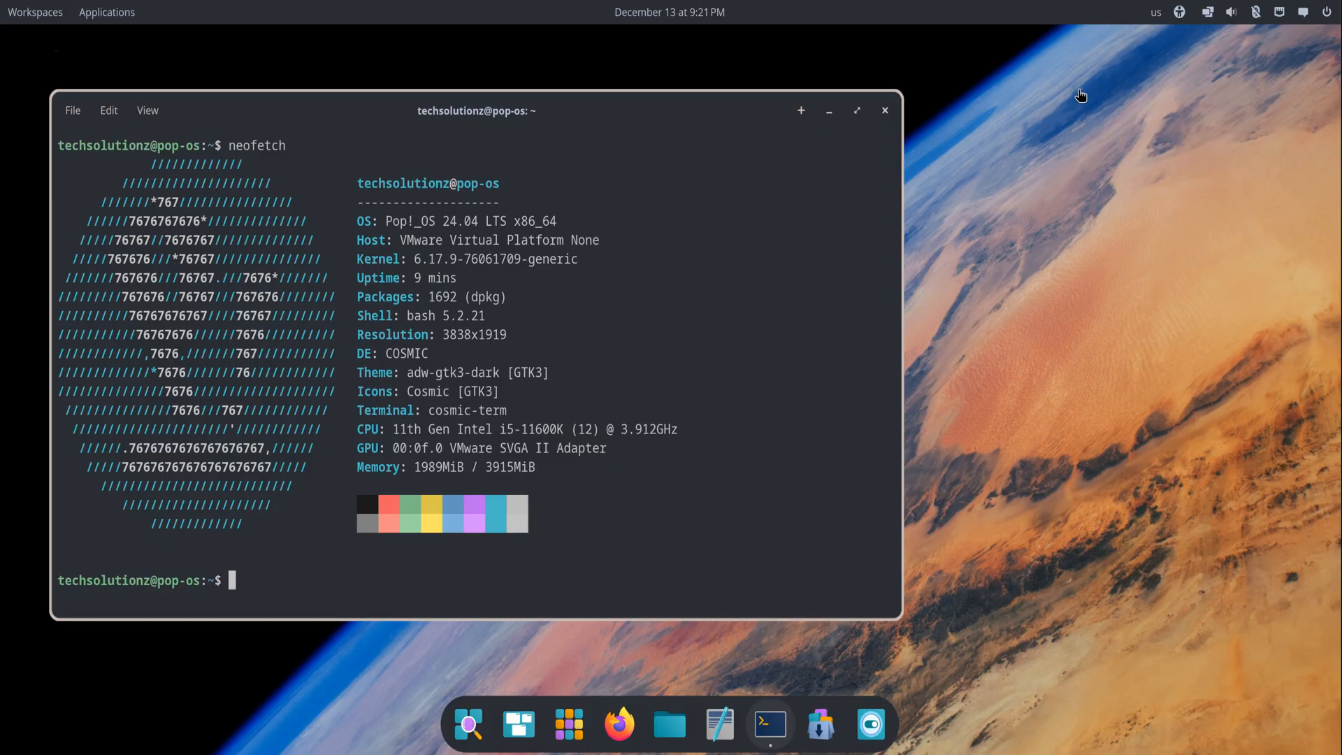
mouse_move(871, 723)
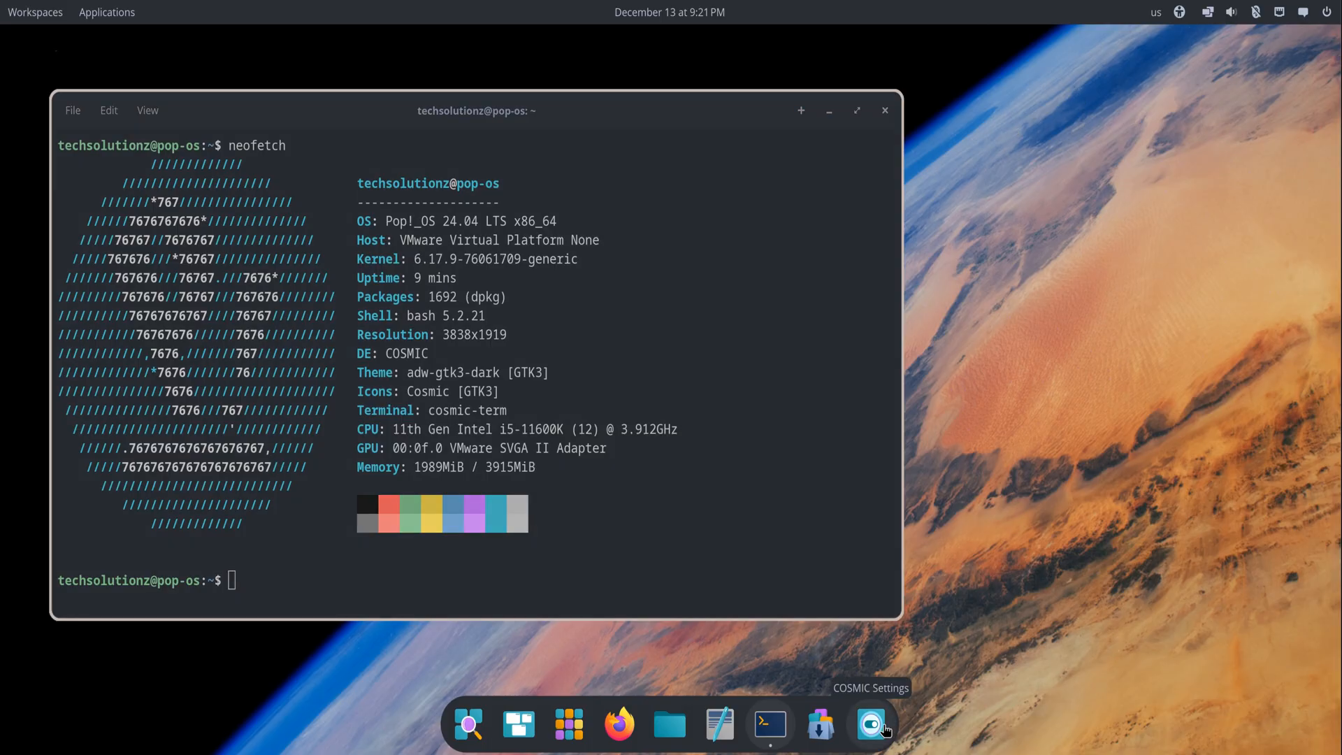
Reopen and close Settings, then choose Change wallpaper… to reach the wallpaper grid.
left_click(870, 724)
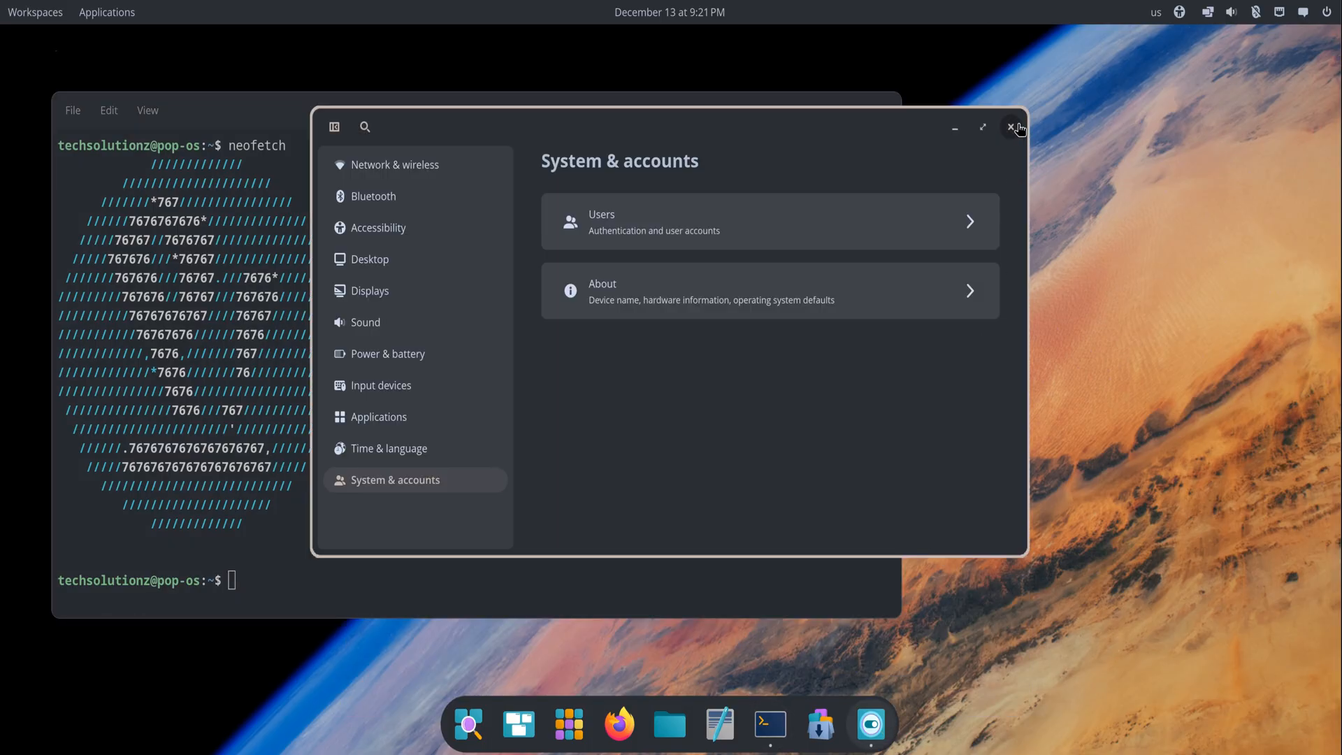
left_click(1013, 126)
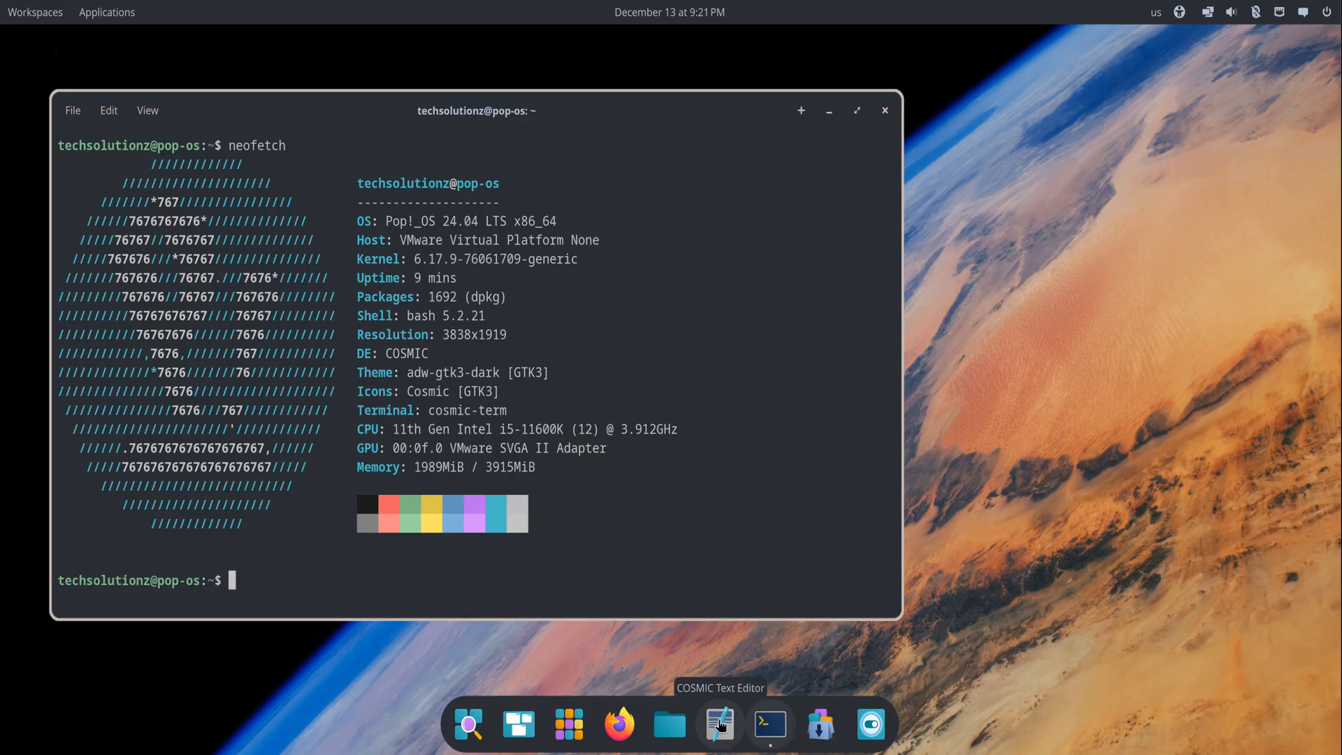
mouse_move(468, 724)
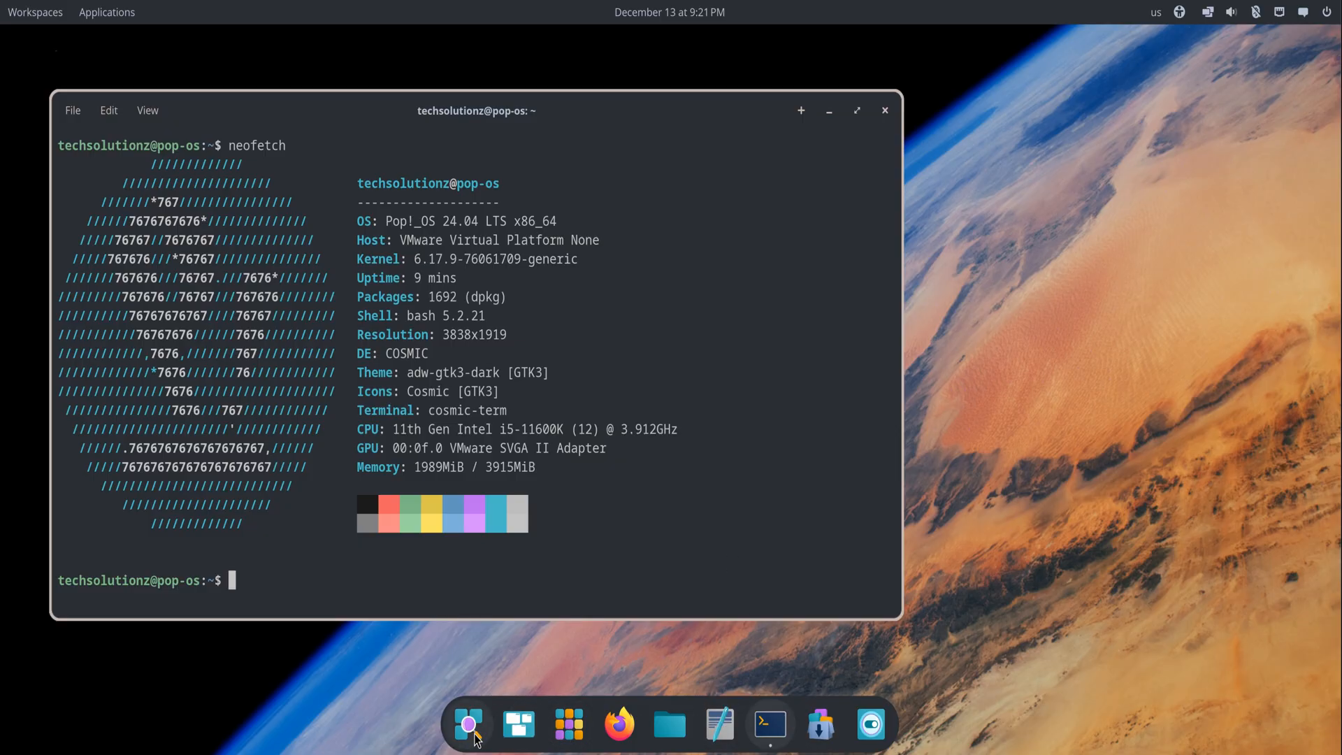
mouse_move(641, 177)
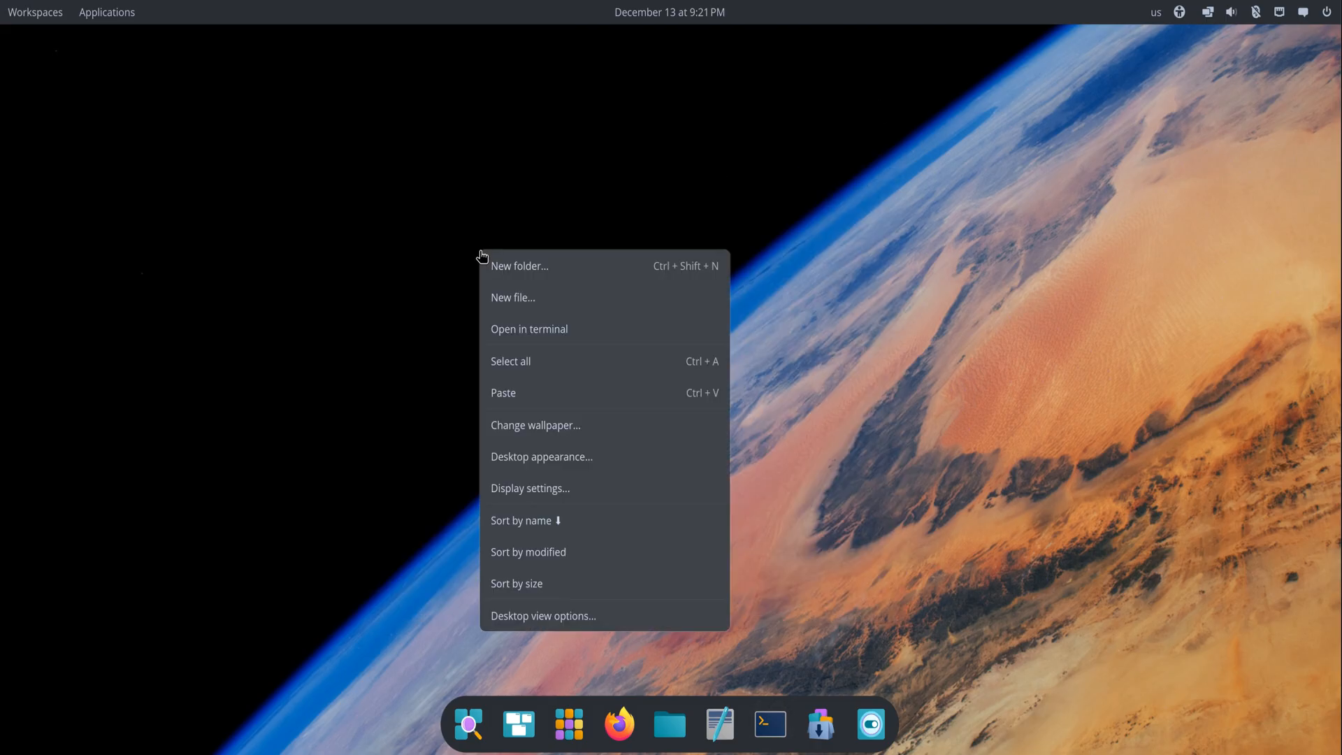
left_click(539, 436)
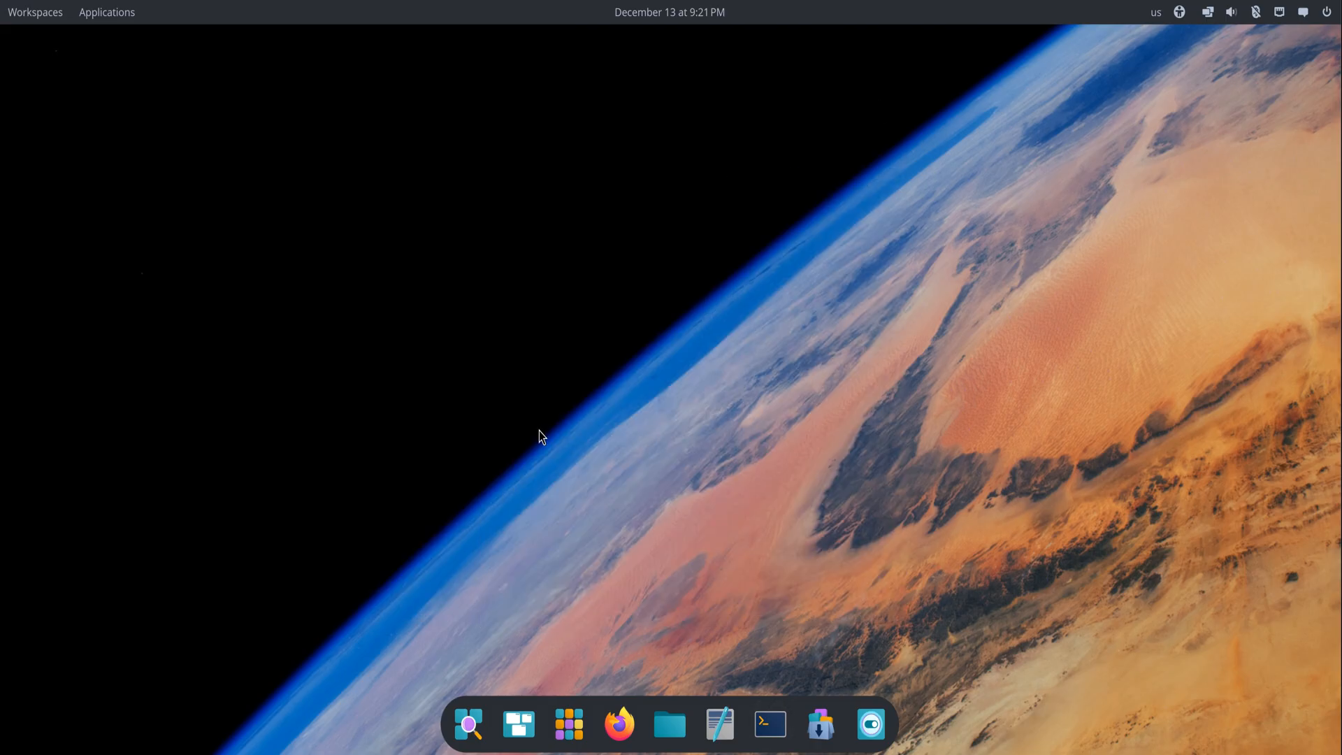
left_click(872, 723)
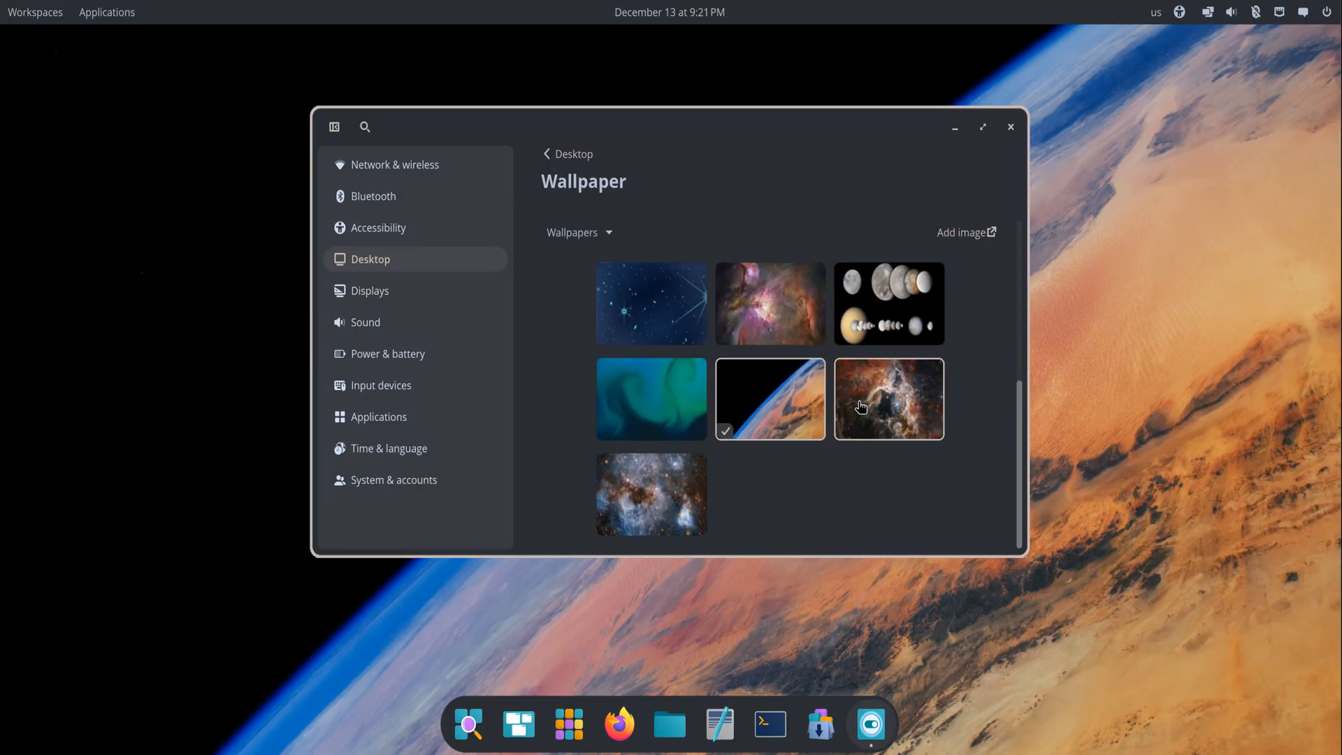